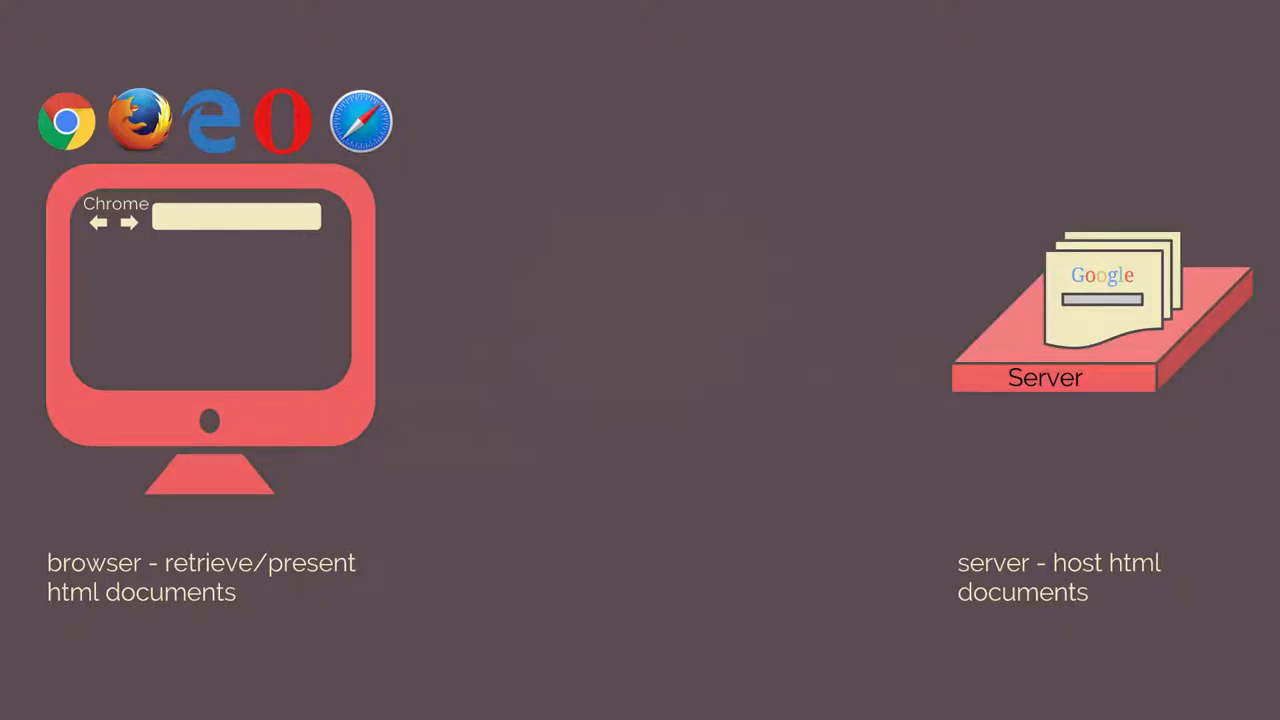
# Enter google.com in the address bar, then open DevTools with F12
pyautogui.write('google.com')
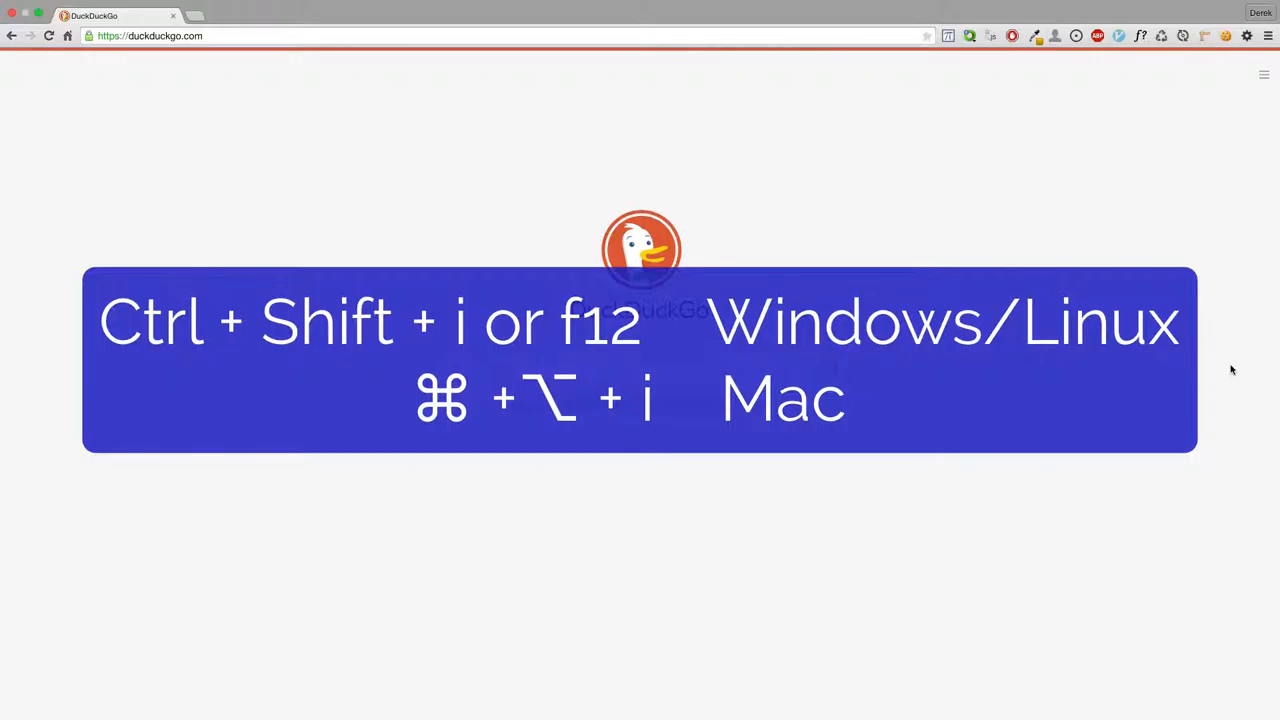
pyautogui.press('F12')
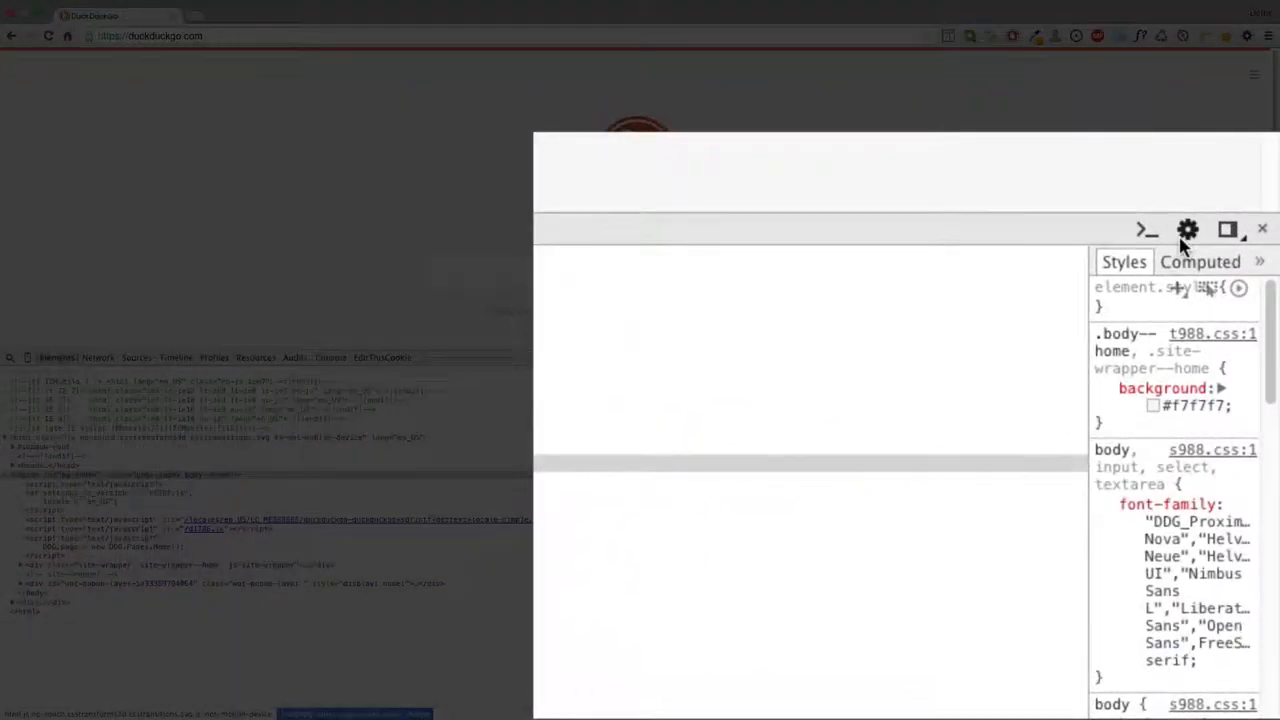
pyautogui.moveTo(1188, 230)
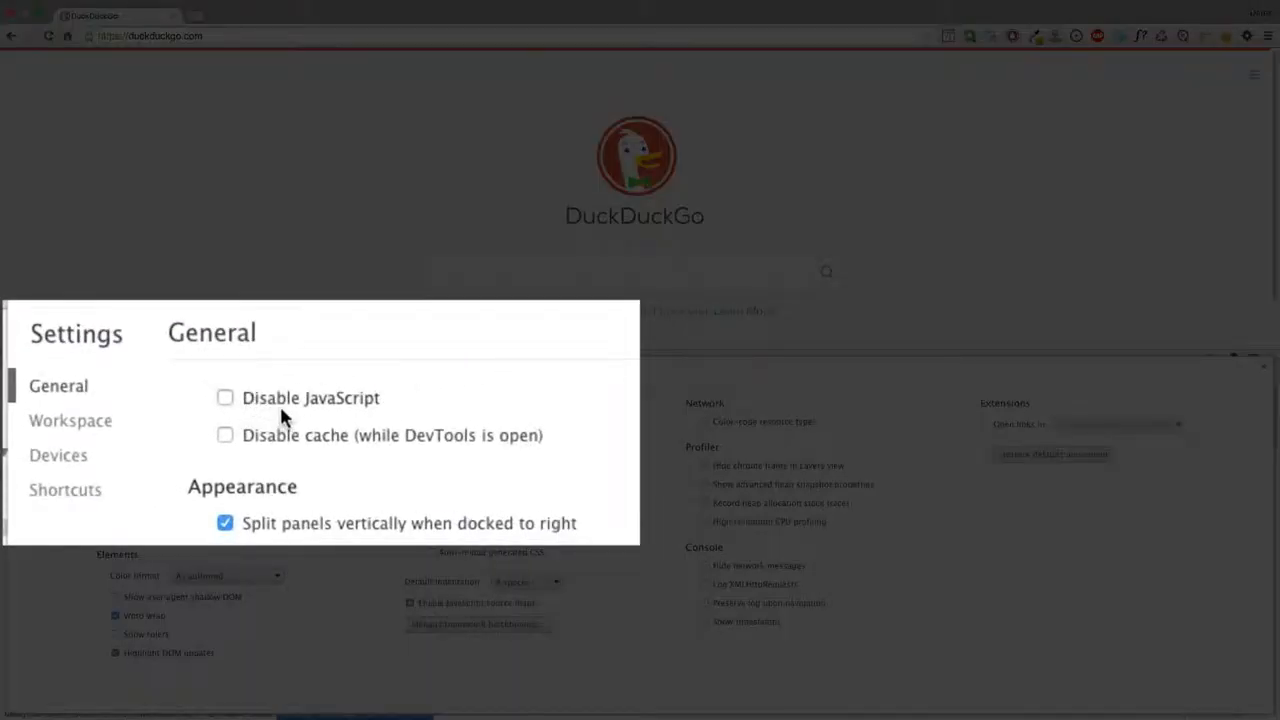
pyautogui.moveTo(377, 455)
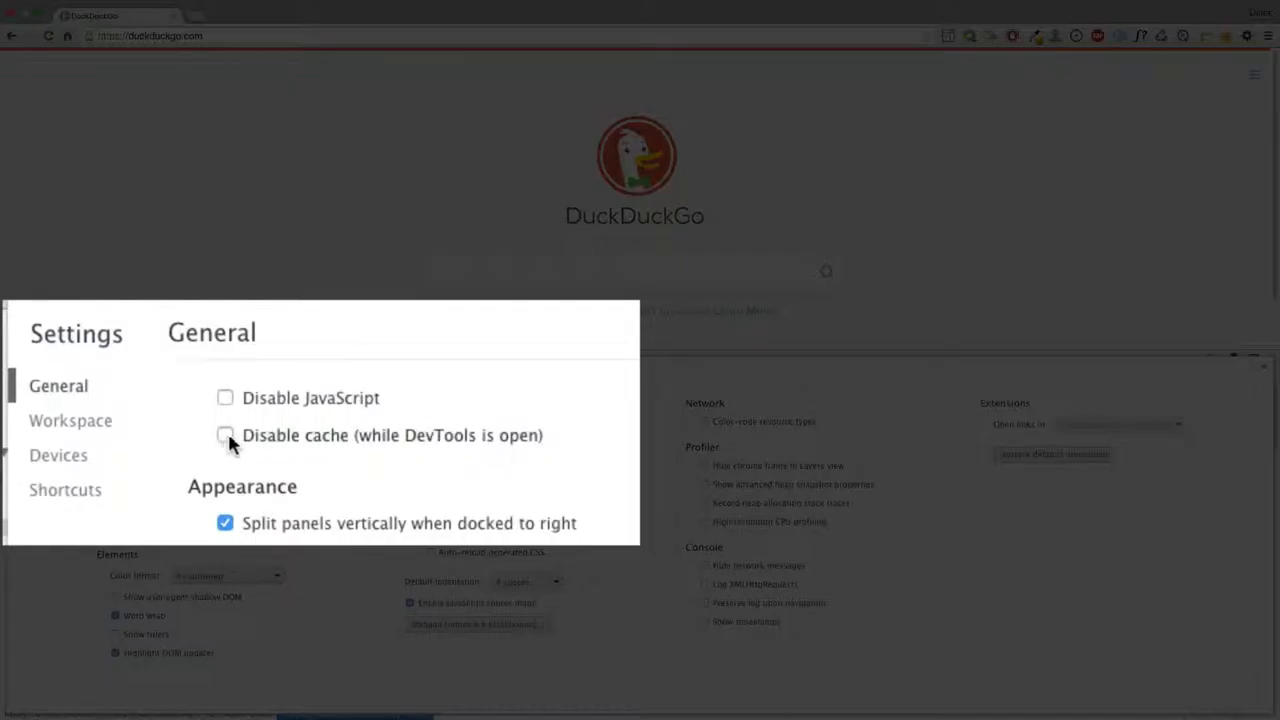
# Enable 'Disable cache (while DevTools is open)' and close Settings
pyautogui.click(225, 436)
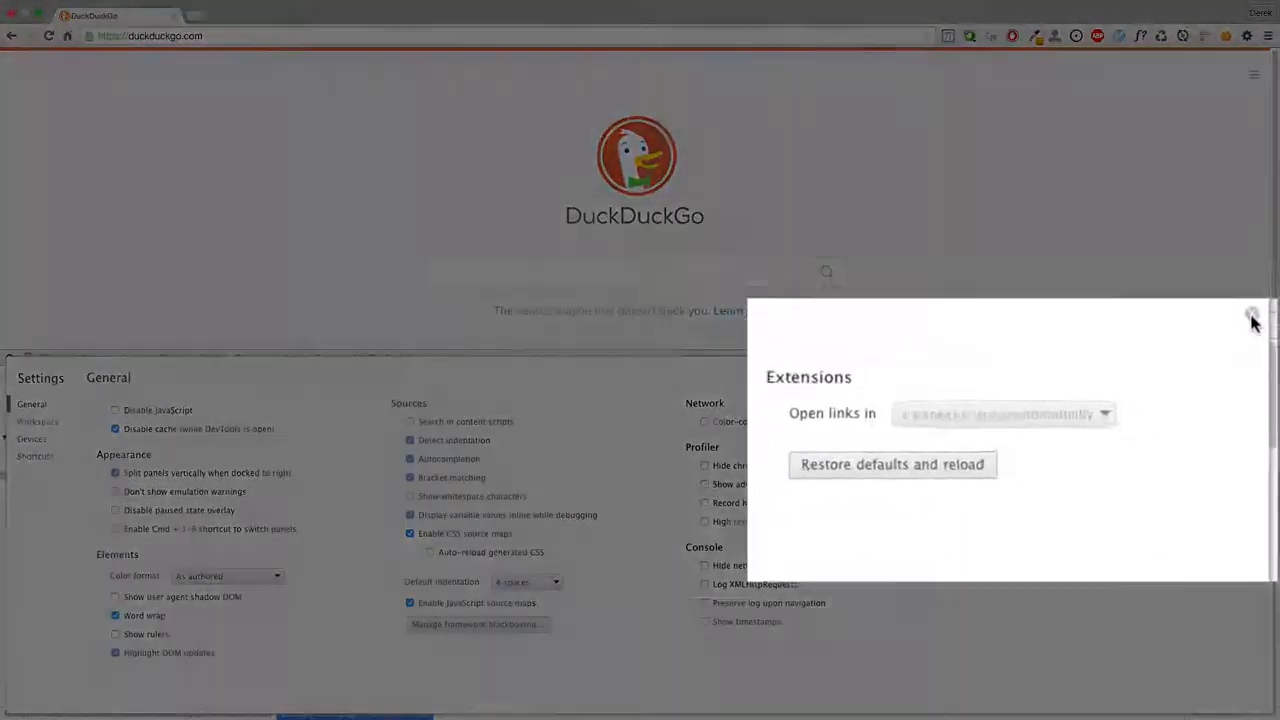
pyautogui.click(1251, 320)
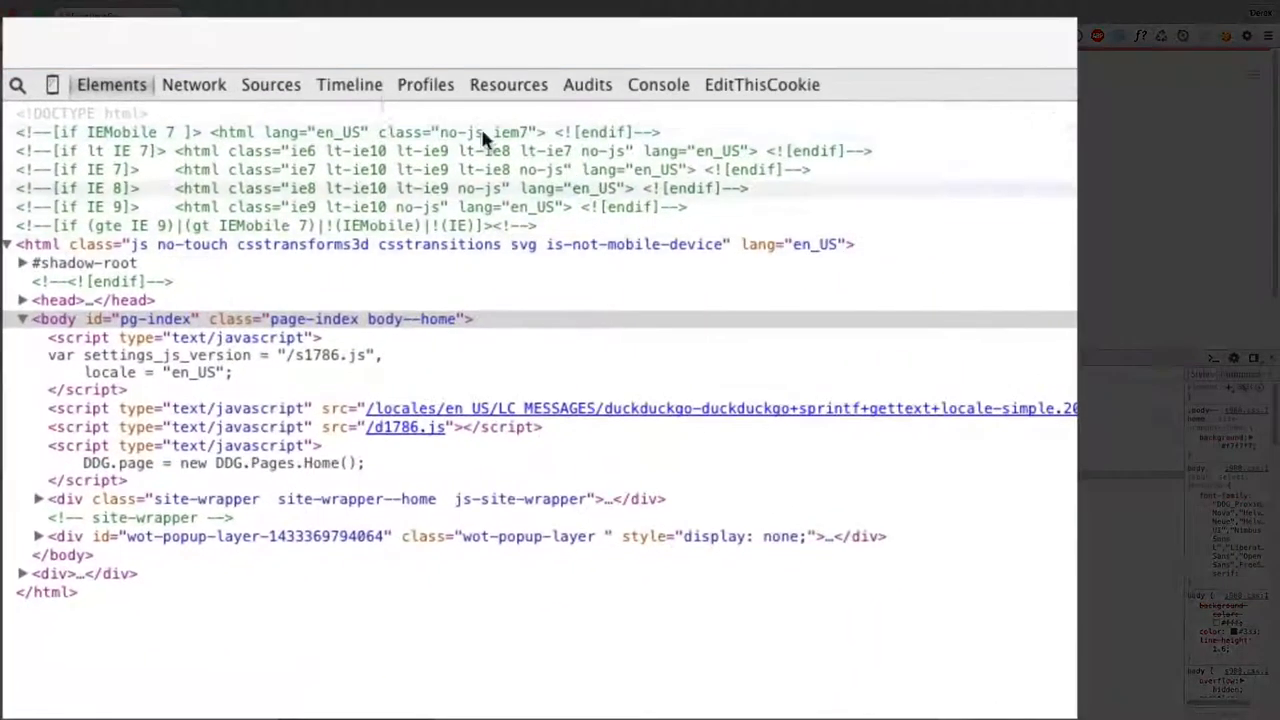
# Switch DevTools to the Network panel
pyautogui.click(193, 84)
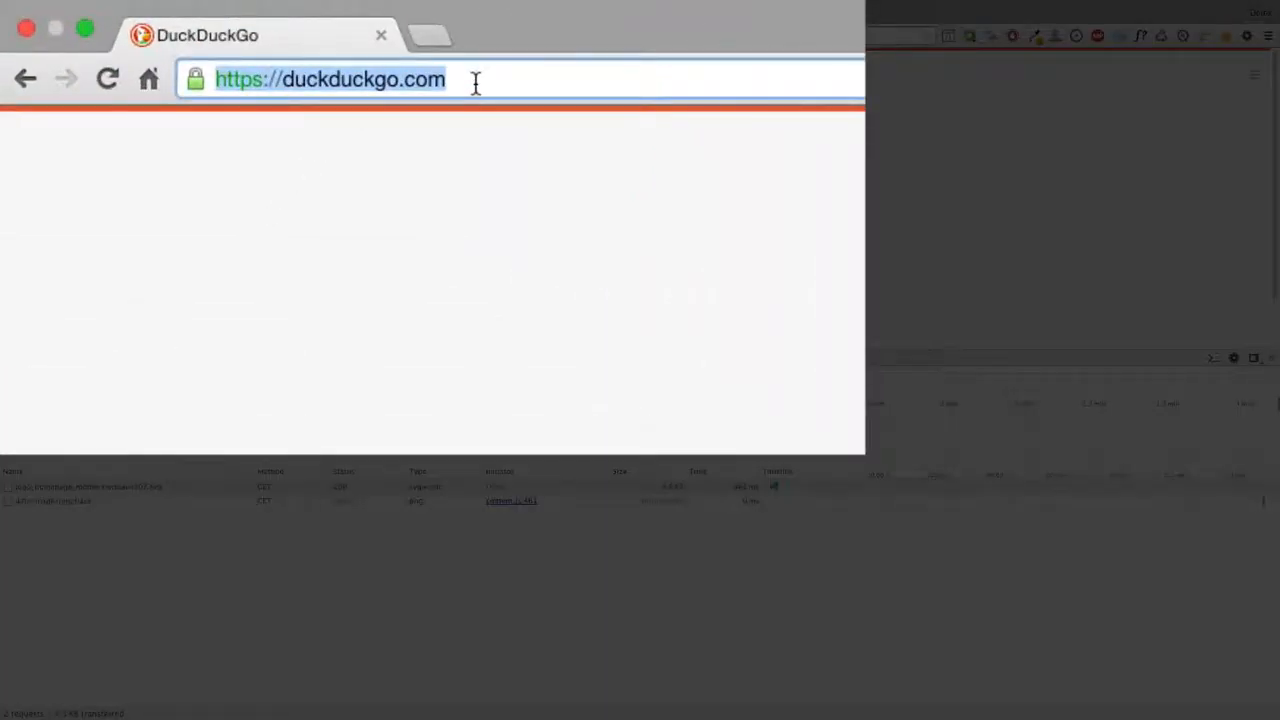
# Load w3.org in the address bar and record its requests
pyautogui.write('w3.org')
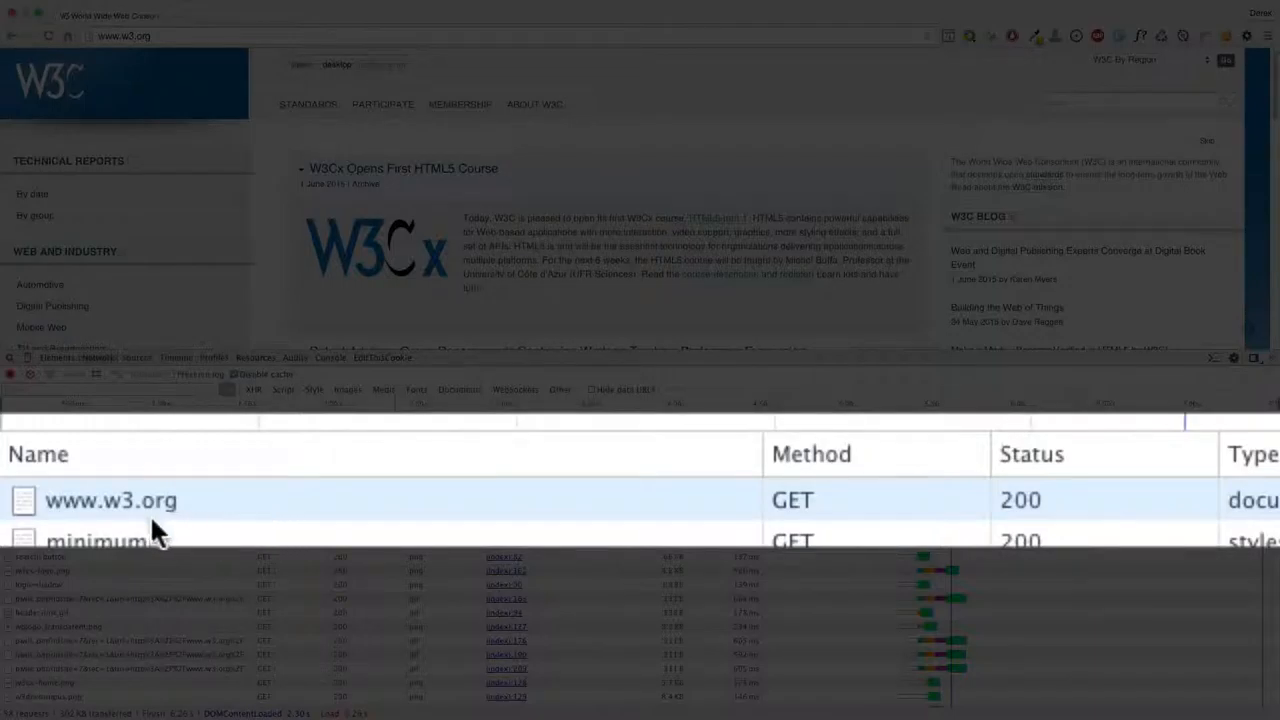
pyautogui.moveTo(890, 525)
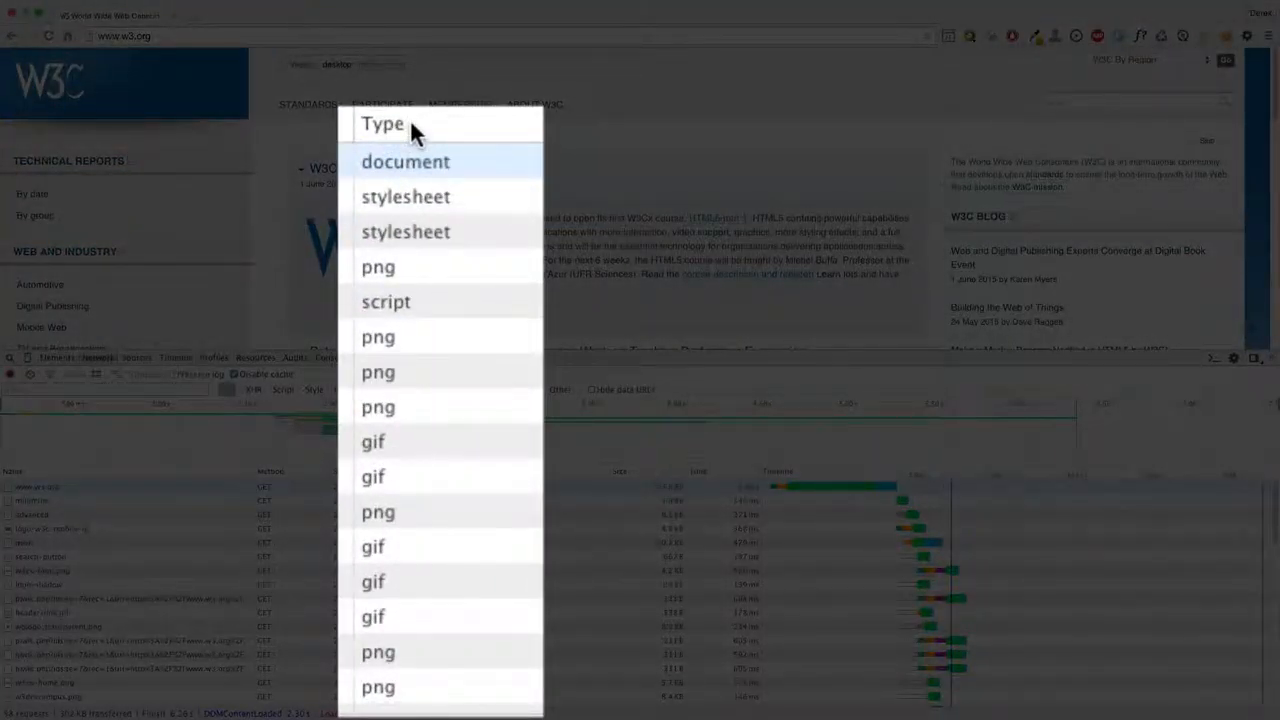
pyautogui.moveTo(398, 231)
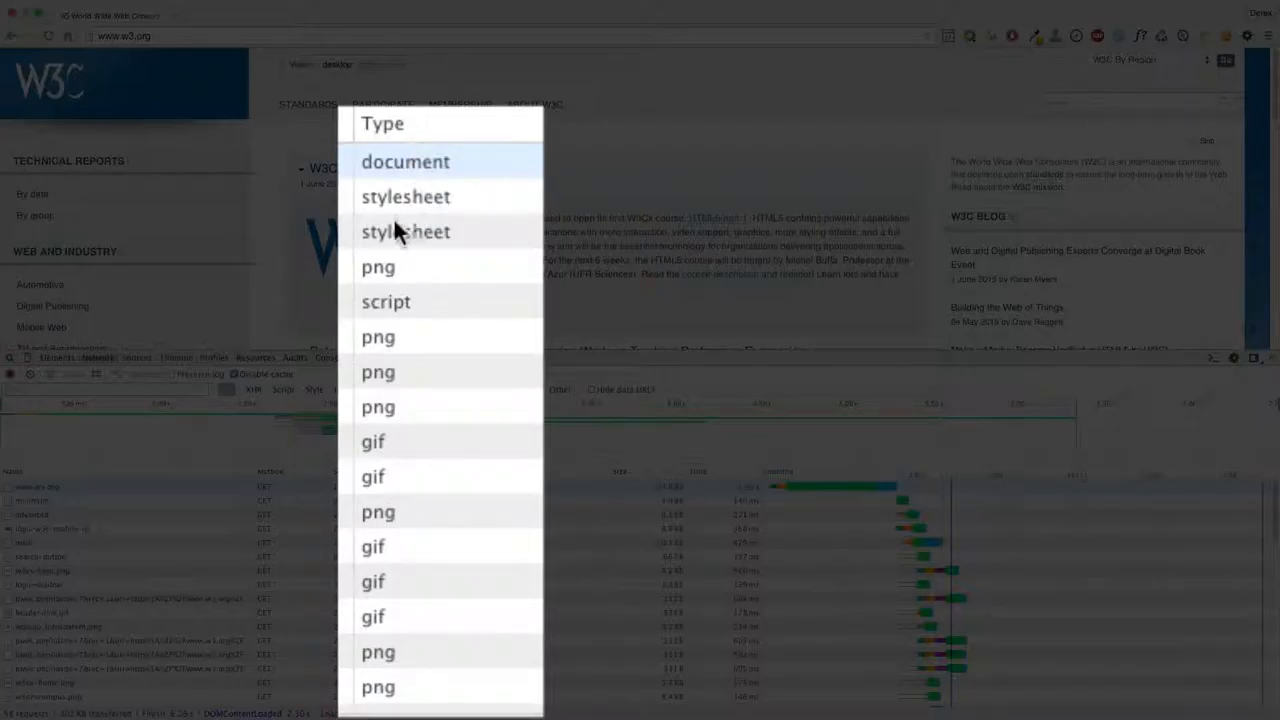
pyautogui.moveTo(413, 283)
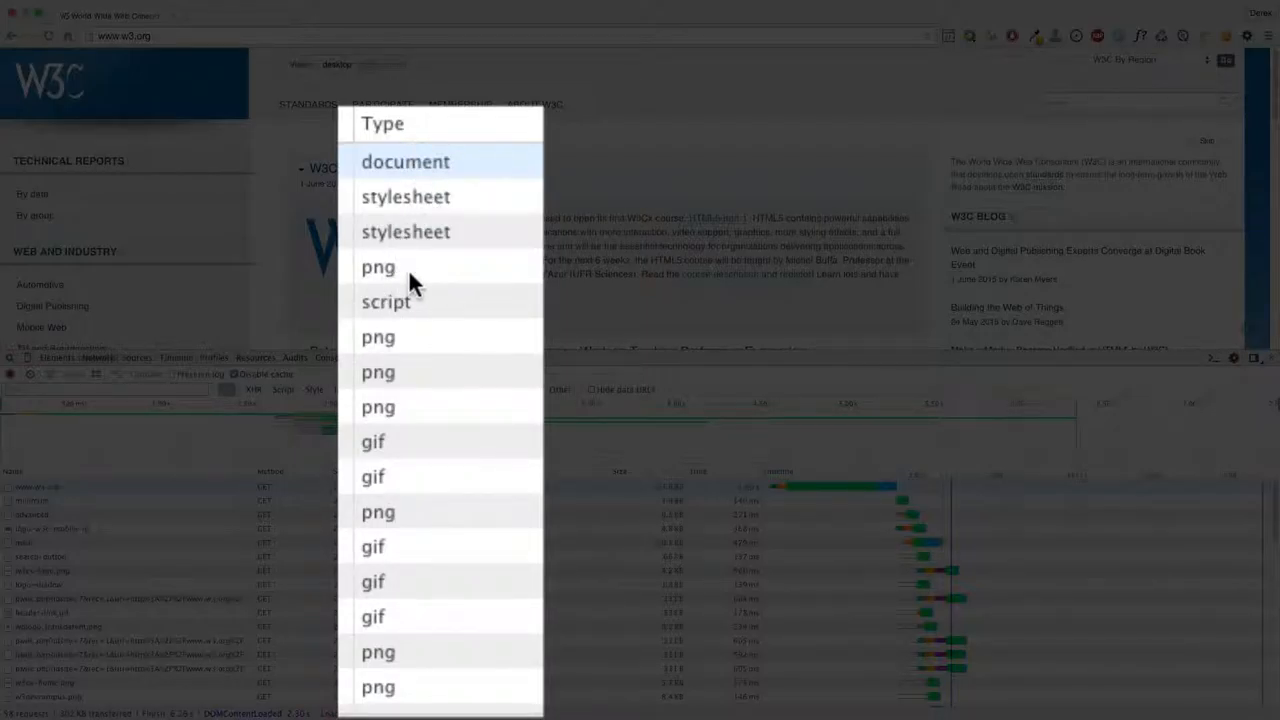
pyautogui.moveTo(432, 197)
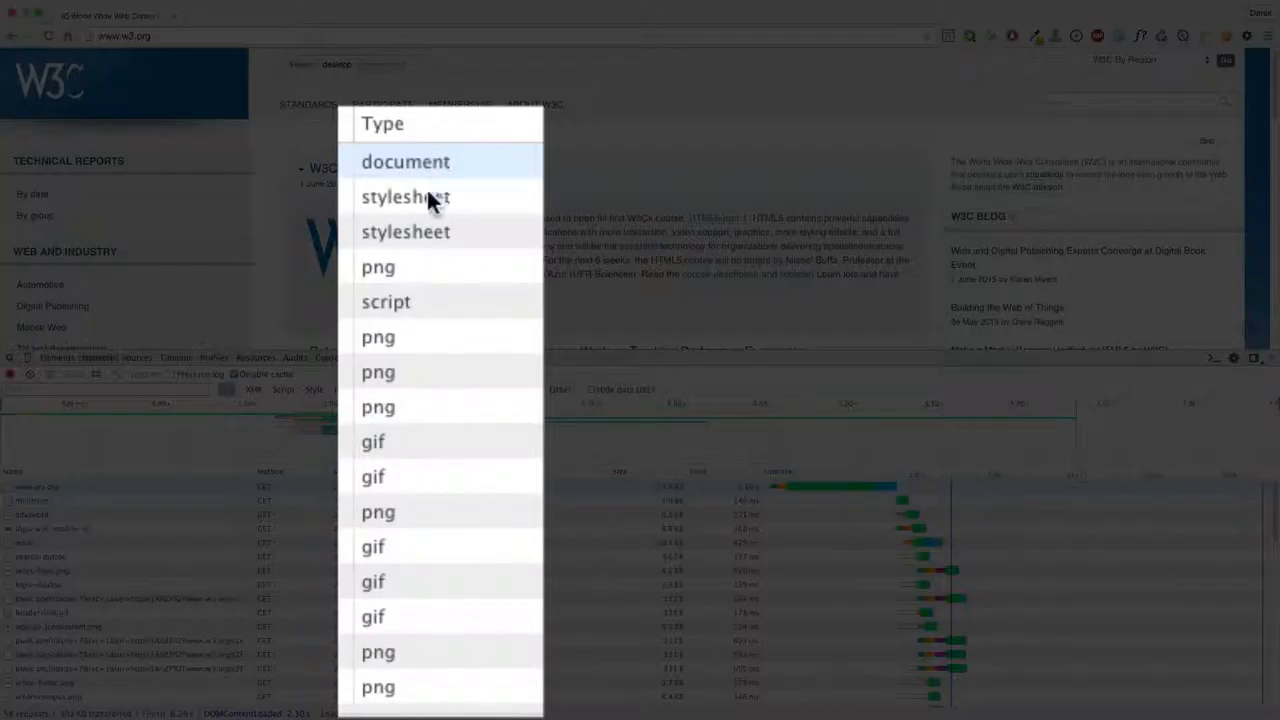
pyautogui.moveTo(400, 178)
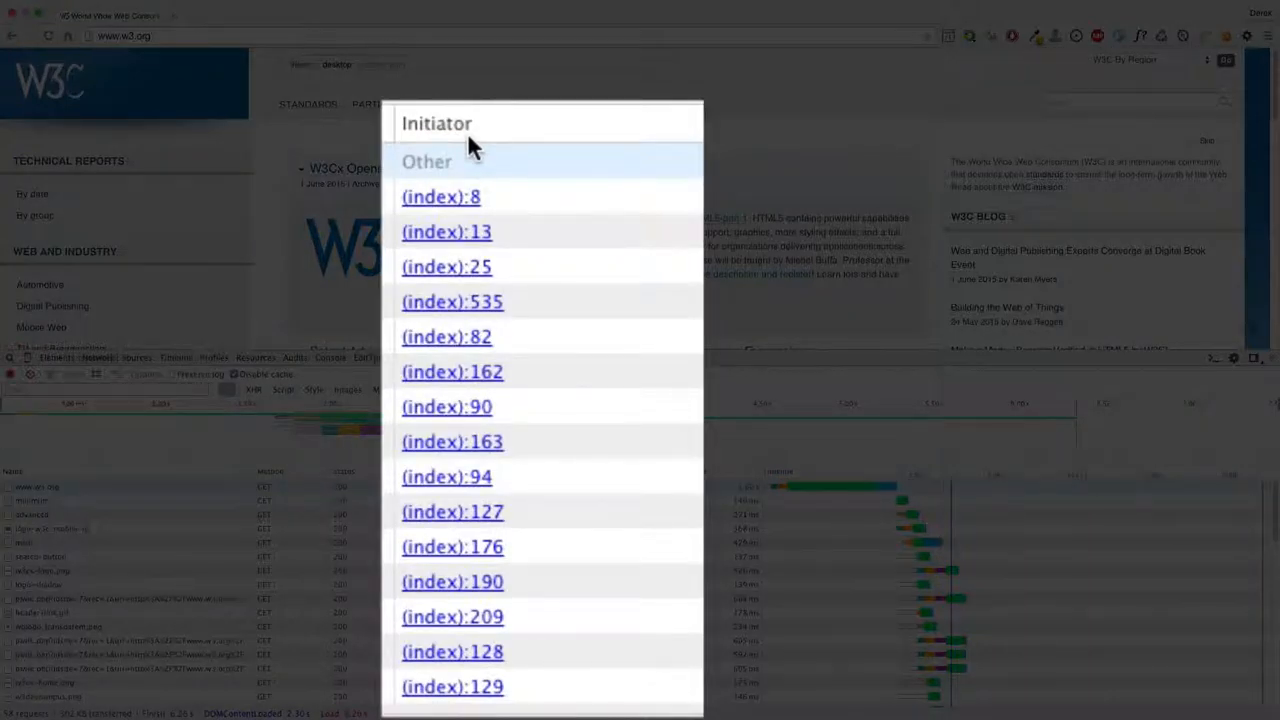
pyautogui.moveTo(476, 173)
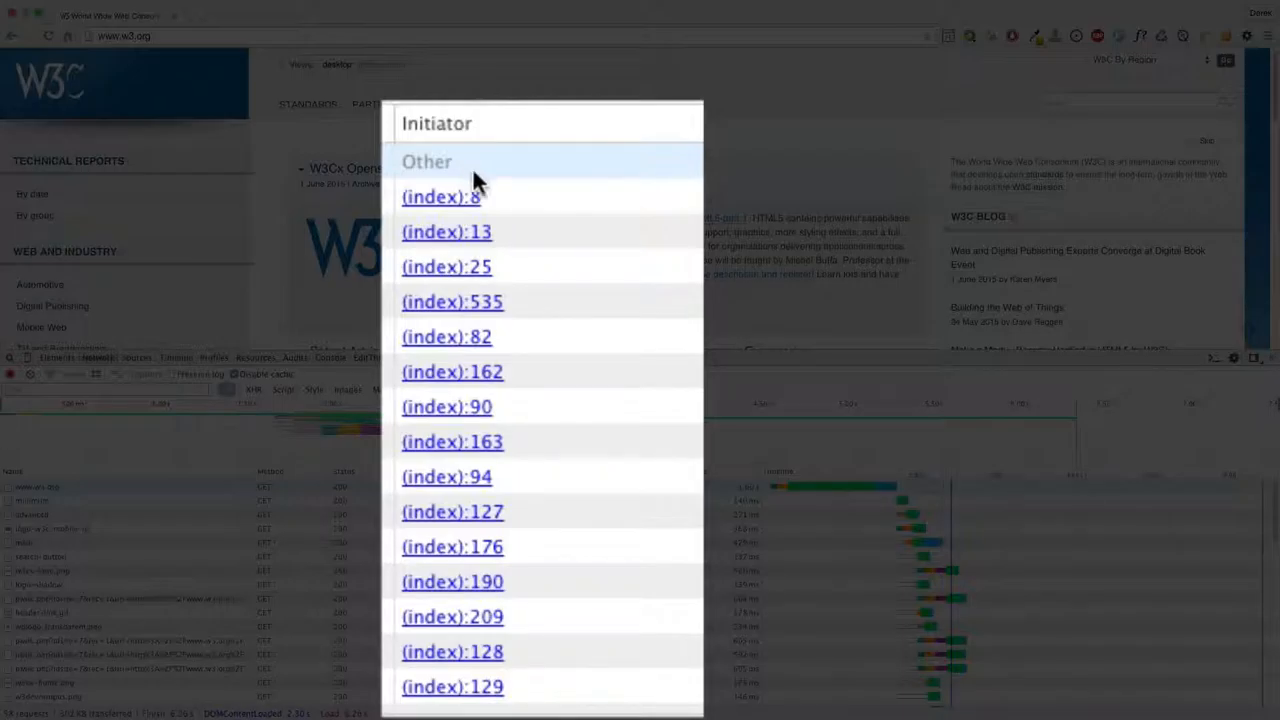
pyautogui.scroll(-3)
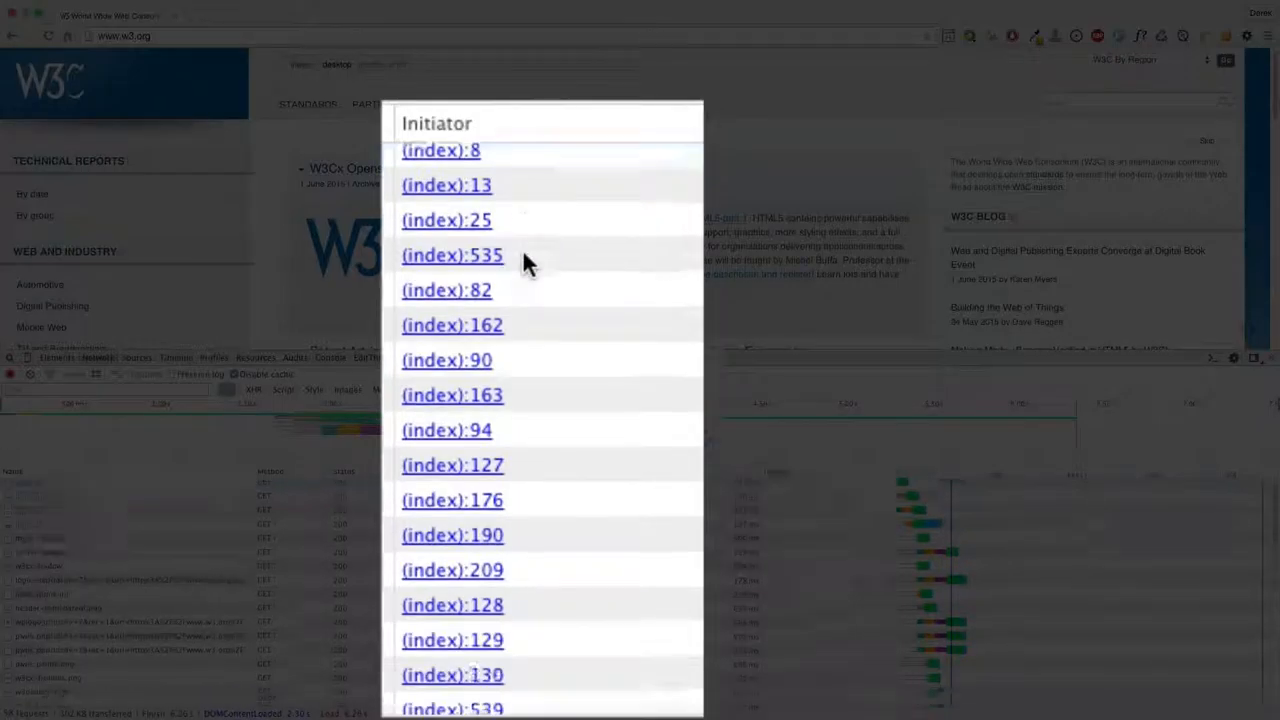
pyautogui.scroll(-3)
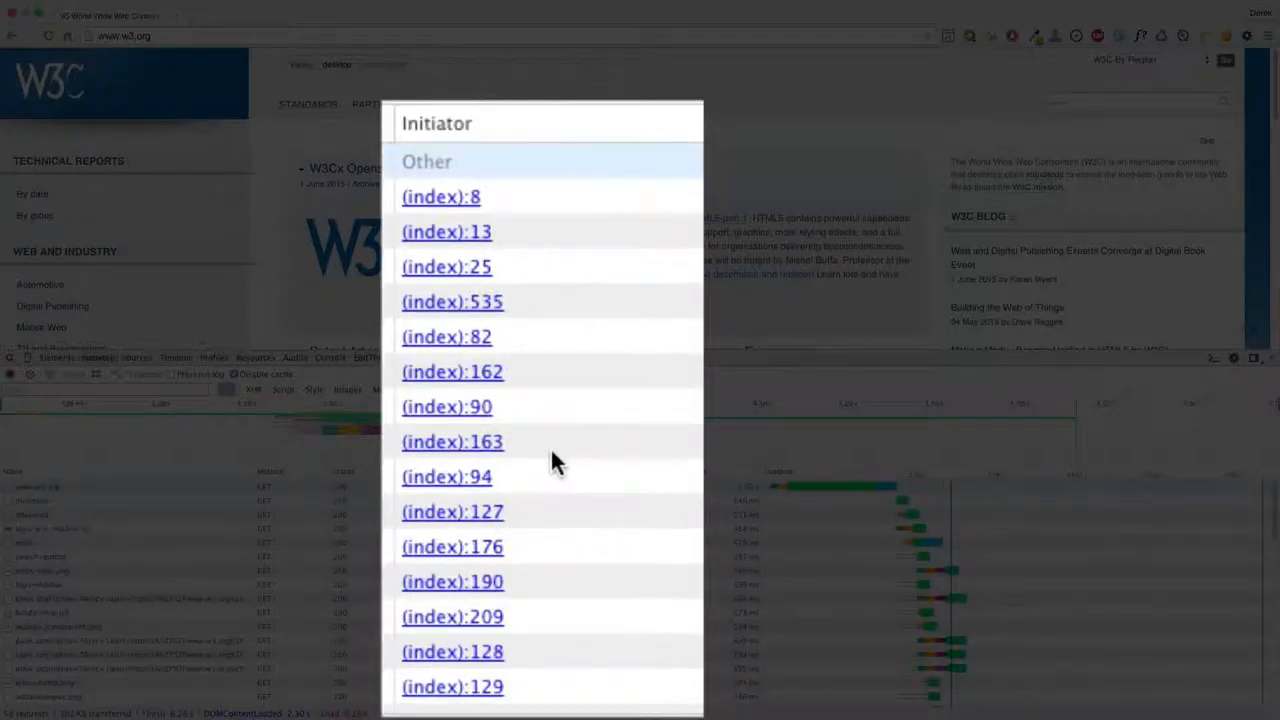
pyautogui.moveTo(481, 205)
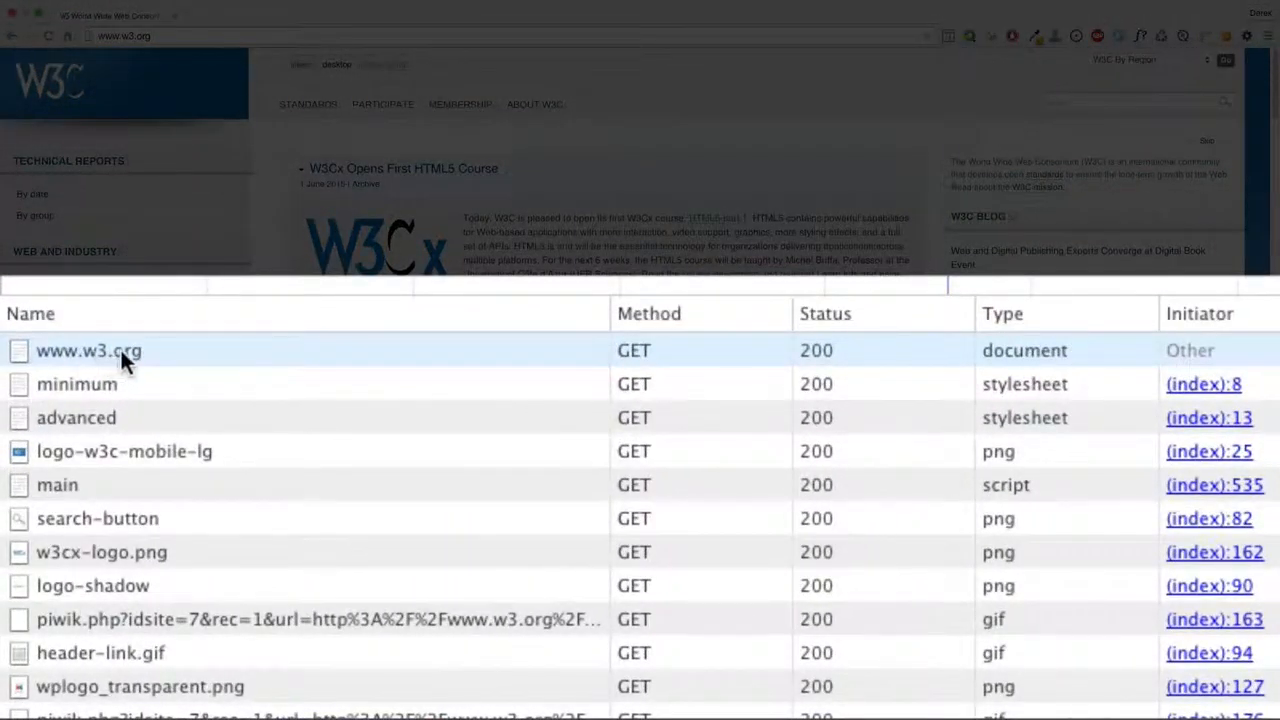
pyautogui.moveTo(1267, 372)
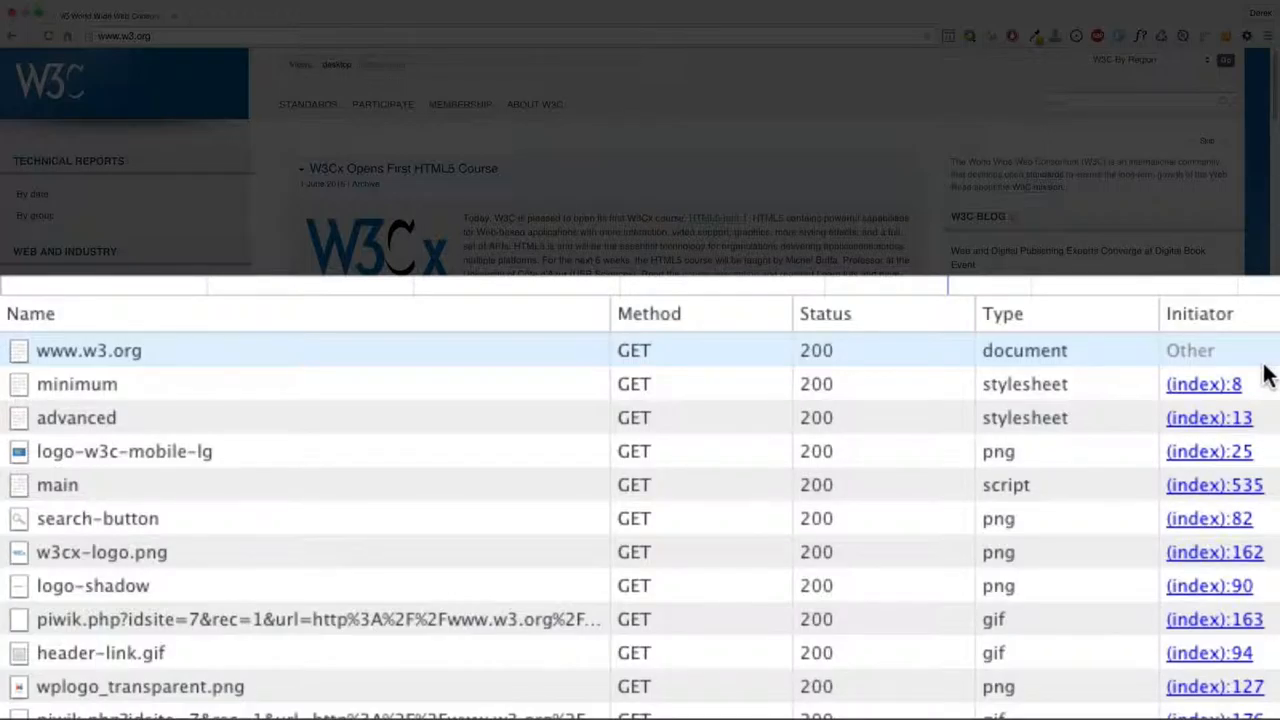
pyautogui.moveTo(1259, 394)
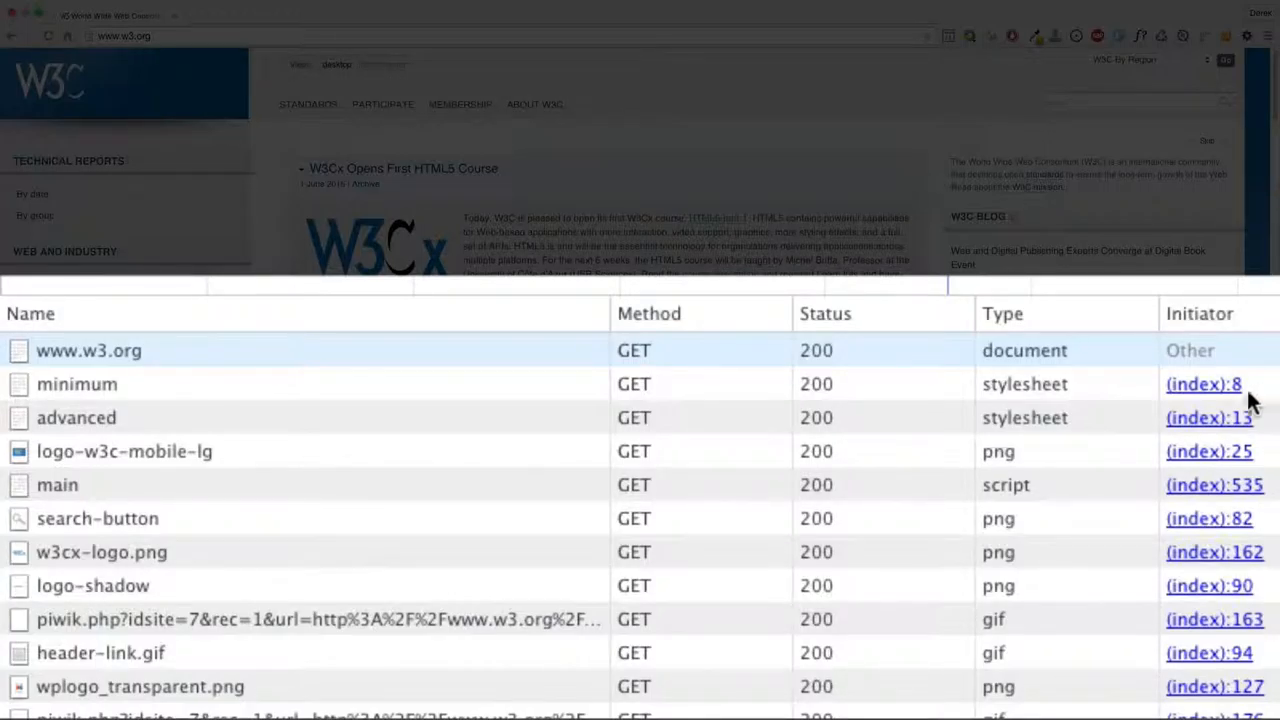
pyautogui.moveTo(145, 405)
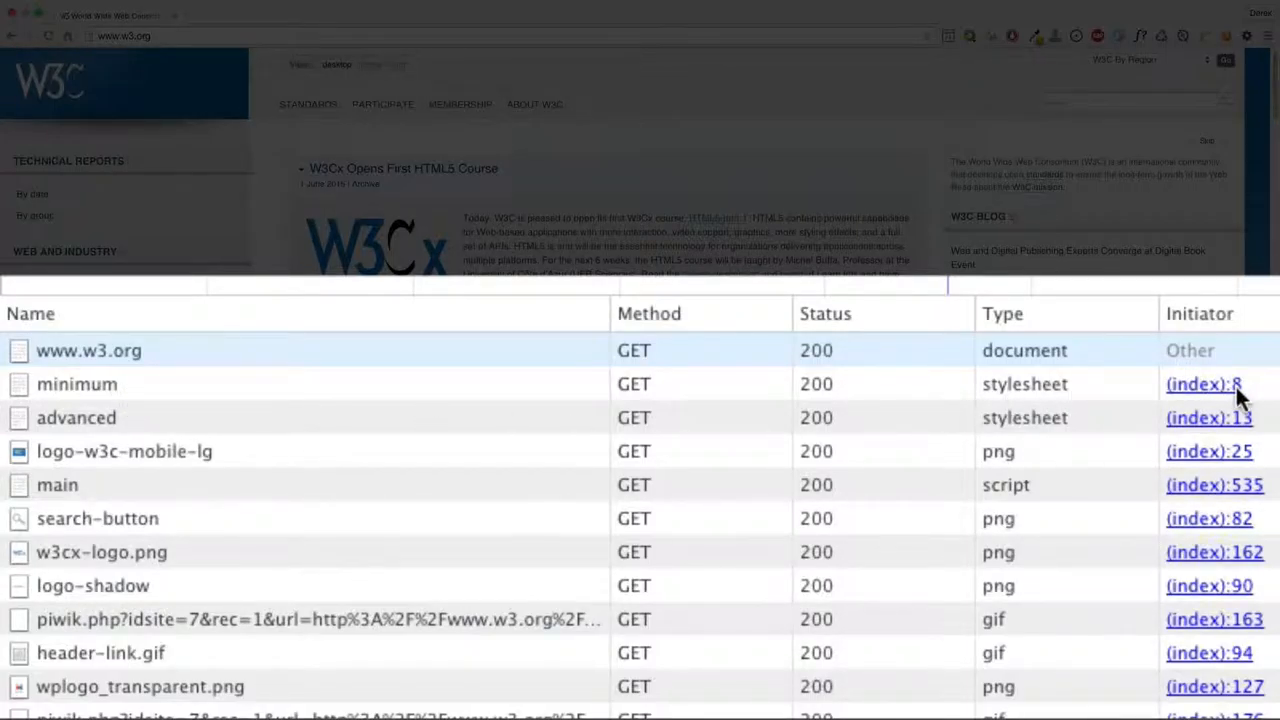
pyautogui.moveTo(1265, 430)
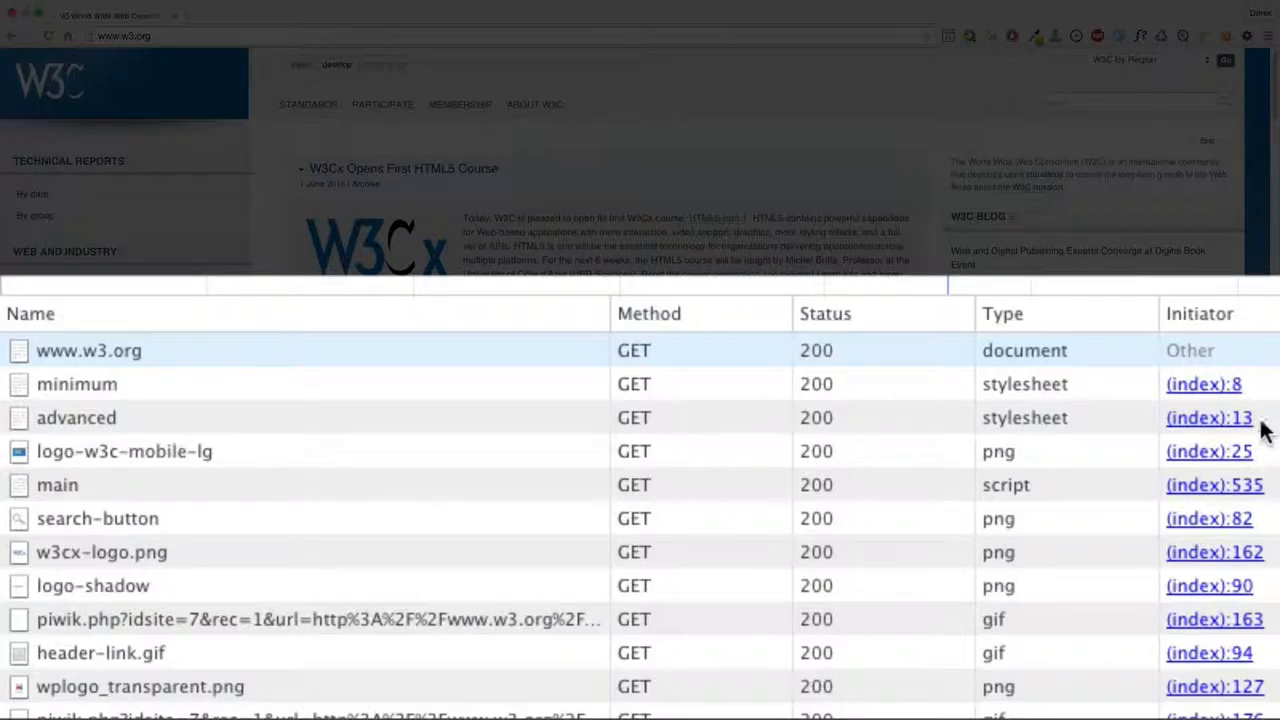
pyautogui.moveTo(1262, 413)
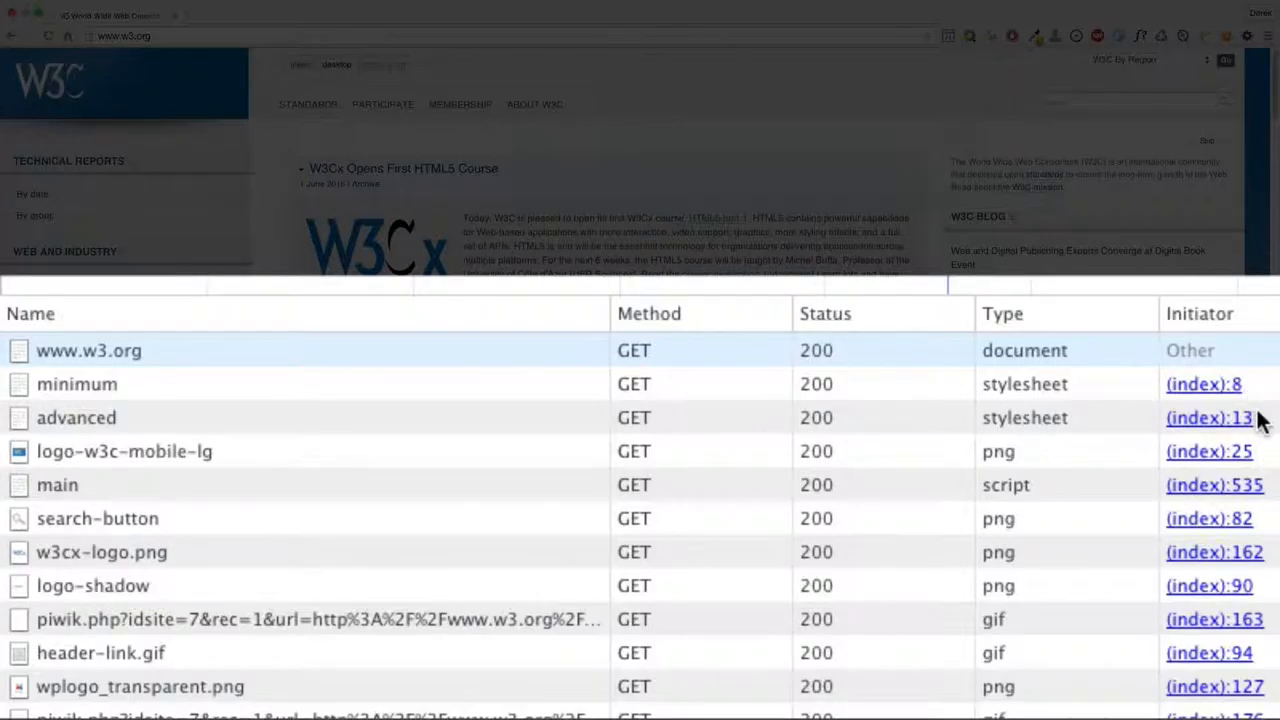
pyautogui.moveTo(120, 370)
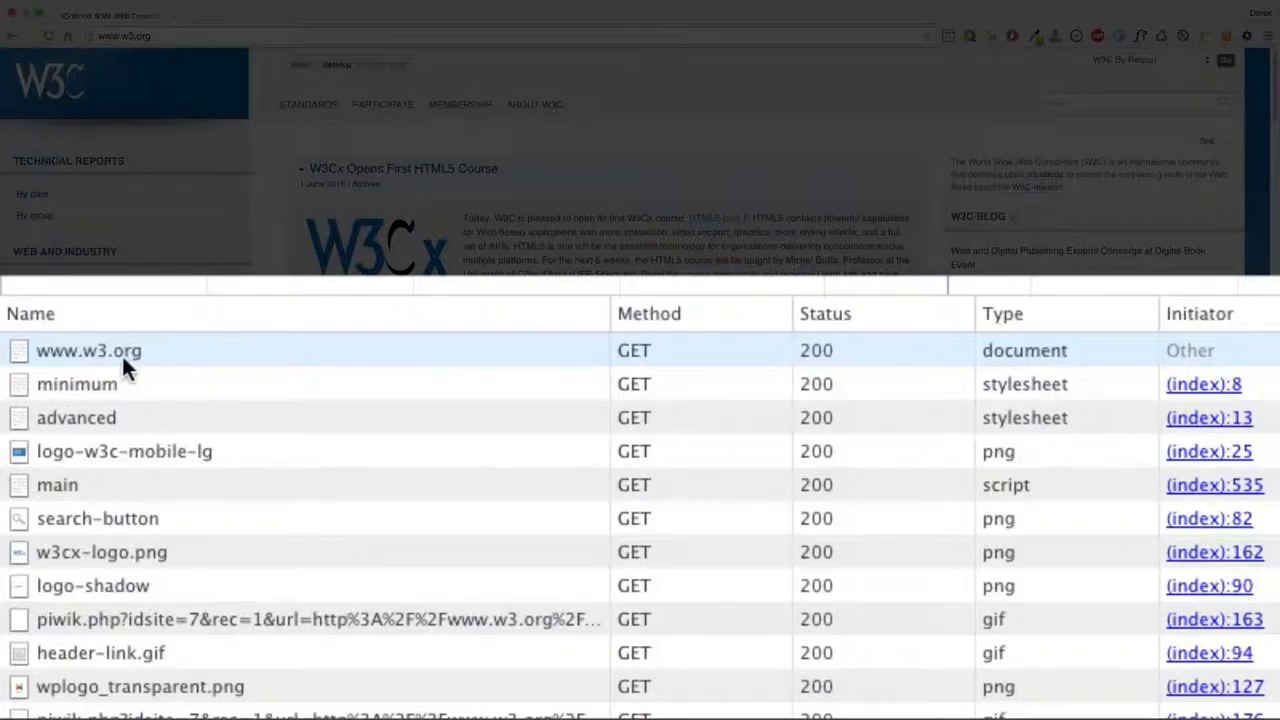
pyautogui.moveTo(146, 362)
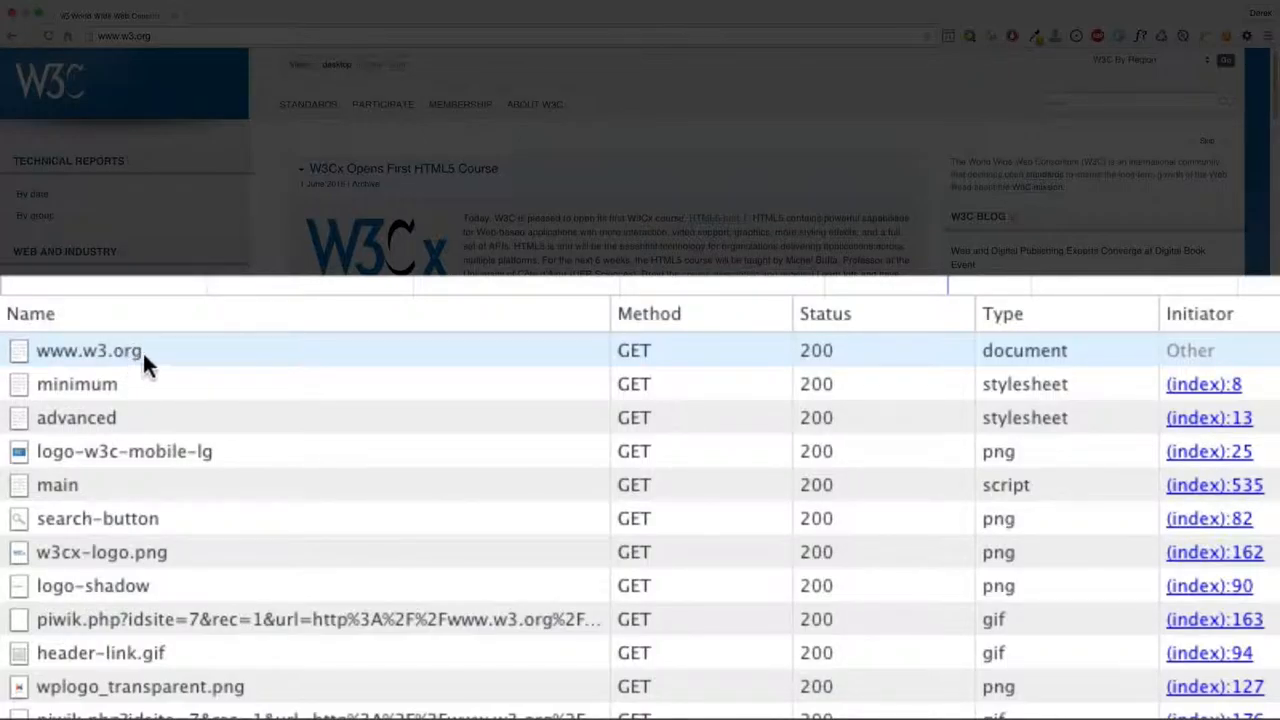
pyautogui.moveTo(1206, 475)
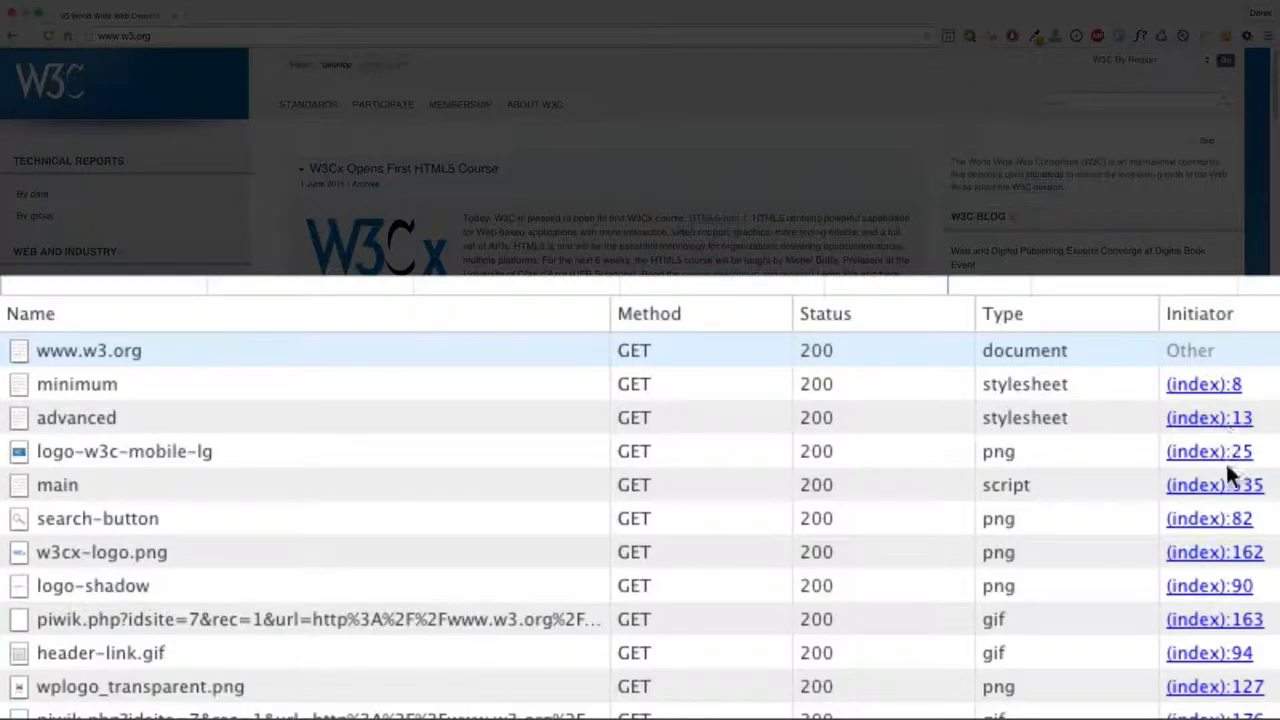
pyautogui.moveTo(1213, 460)
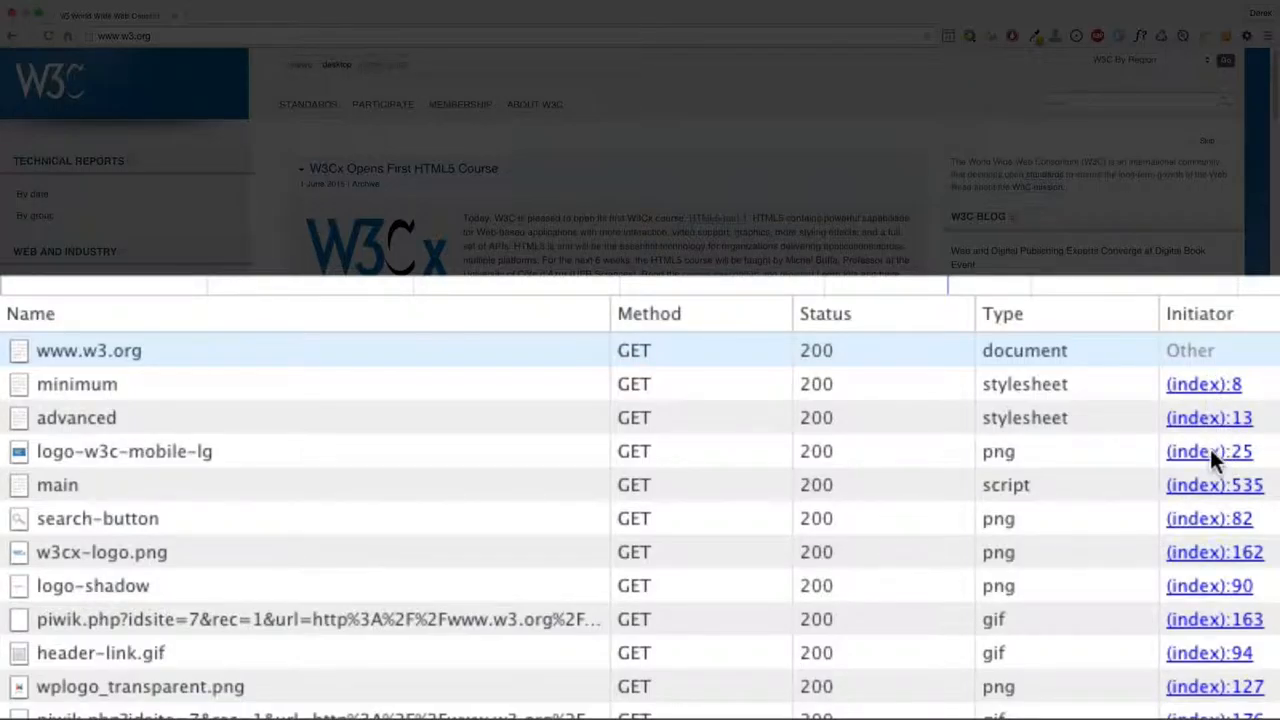
pyautogui.moveTo(1208, 395)
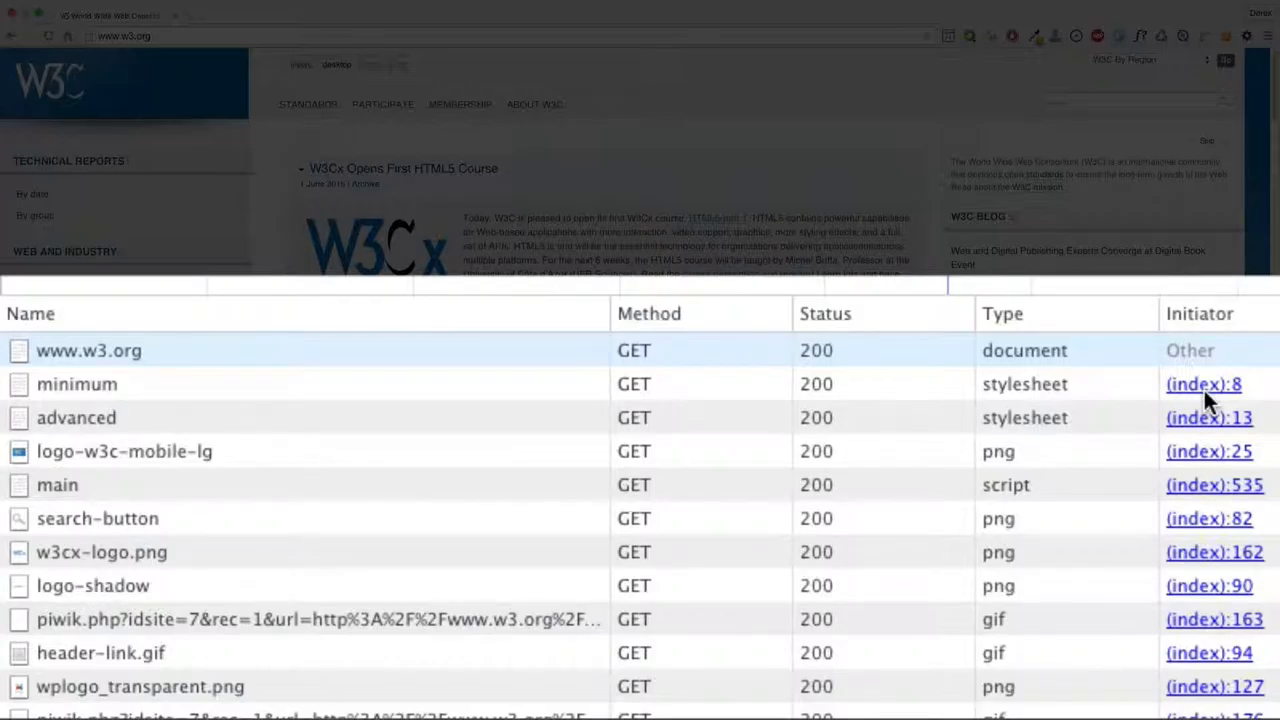
pyautogui.moveTo(1212, 407)
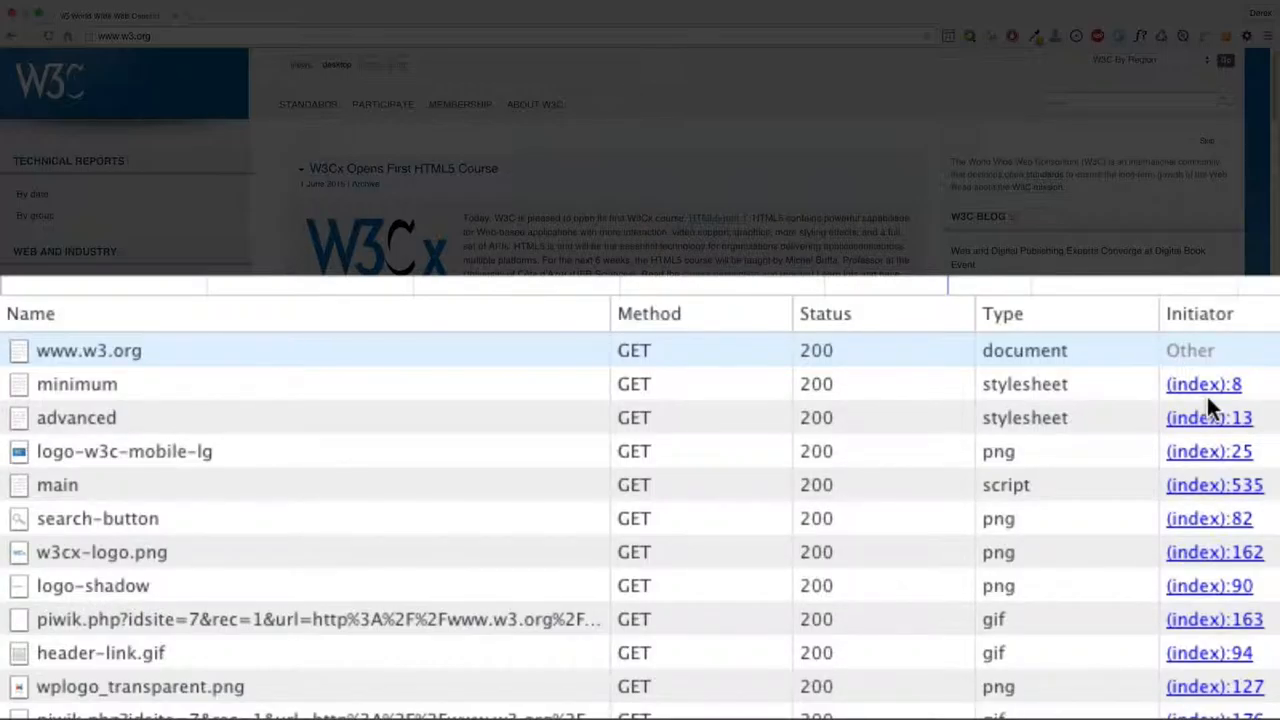
pyautogui.moveTo(1209, 394)
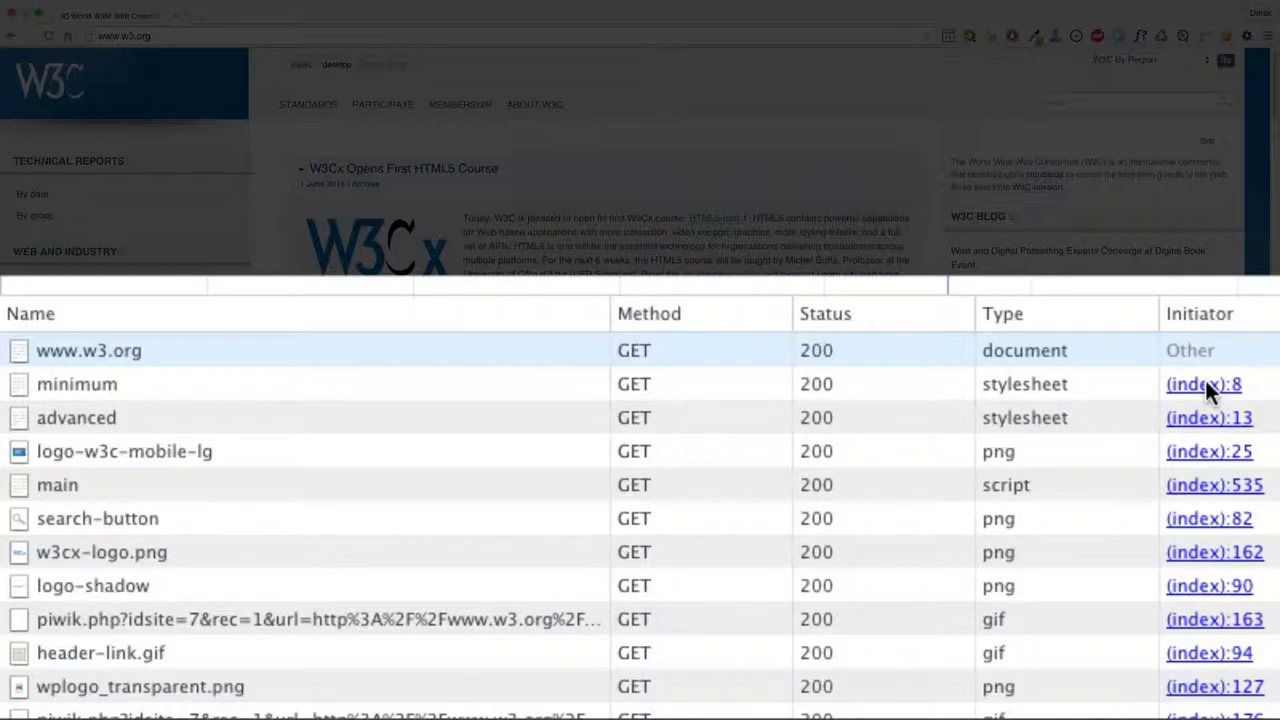
pyautogui.click(1208, 384)
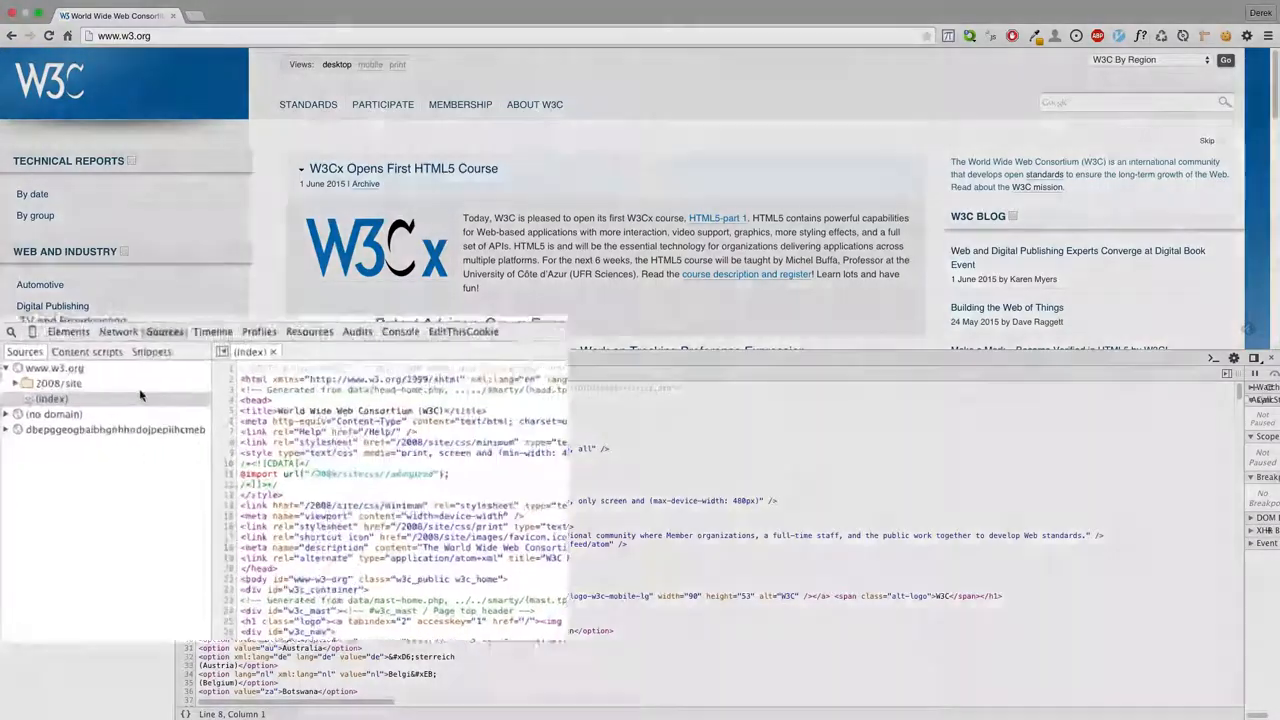
pyautogui.click(117, 331)
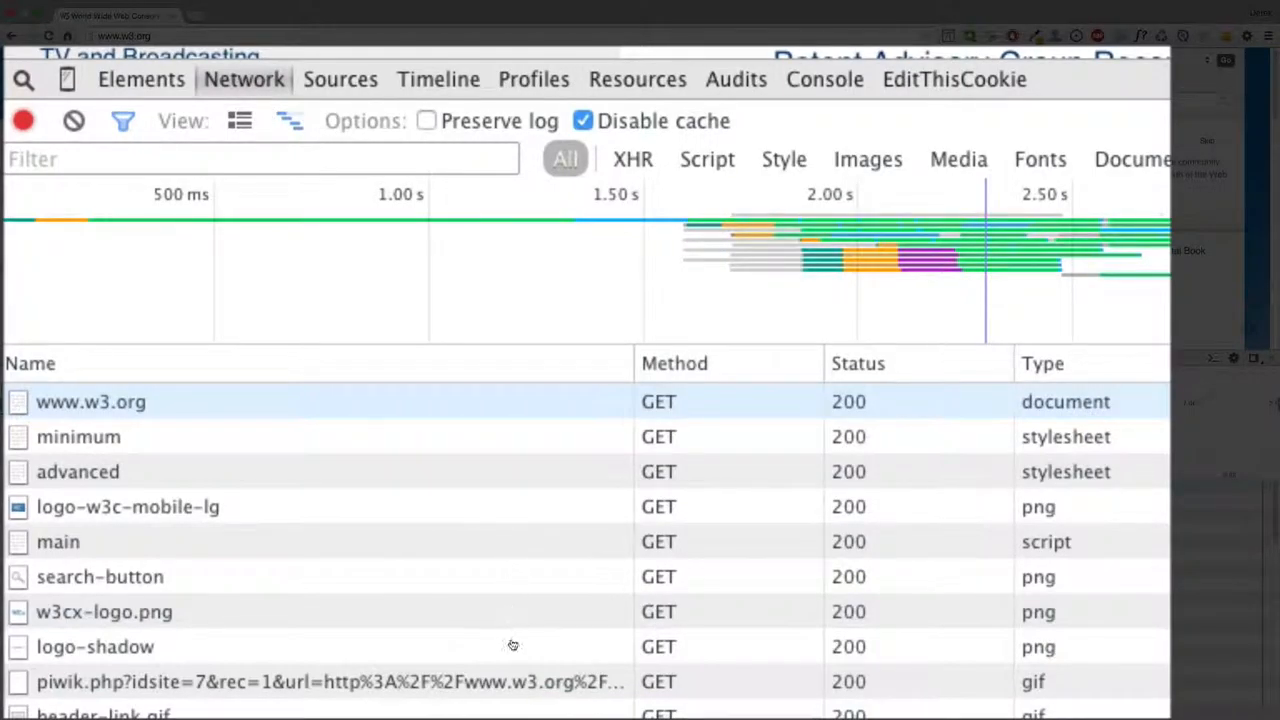
pyautogui.moveTo(509, 568)
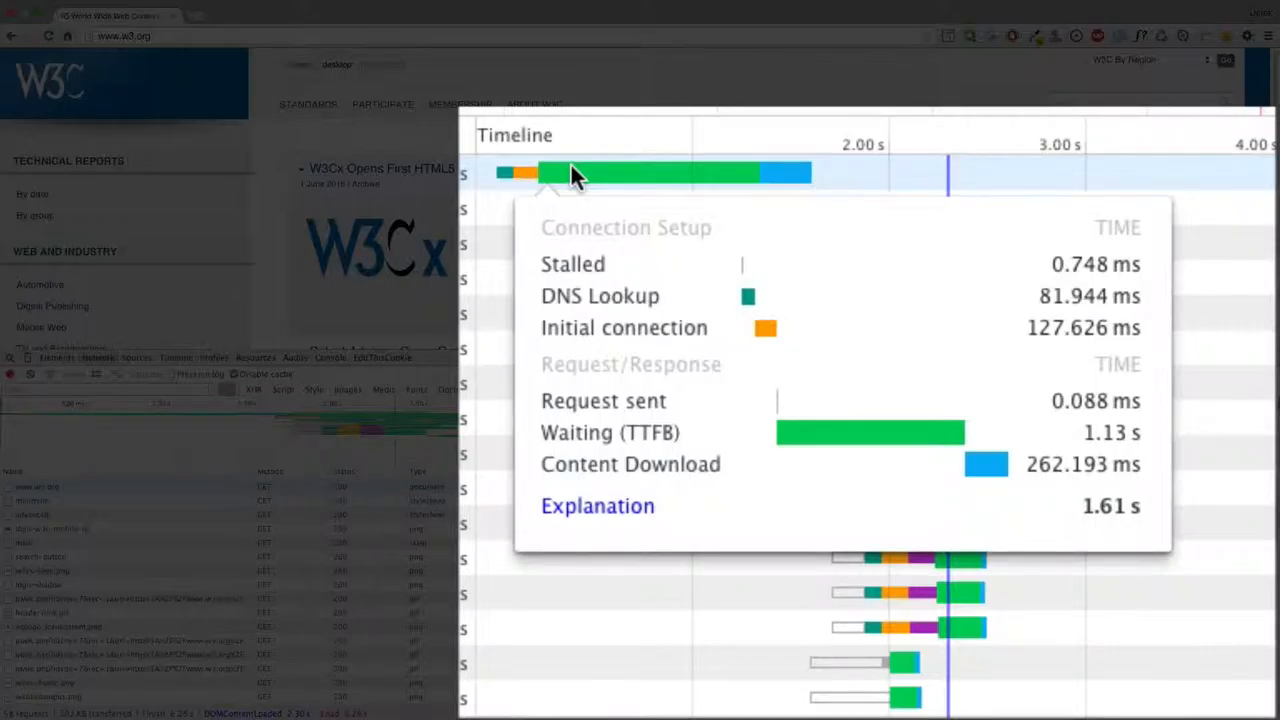
pyautogui.moveTo(1065, 427)
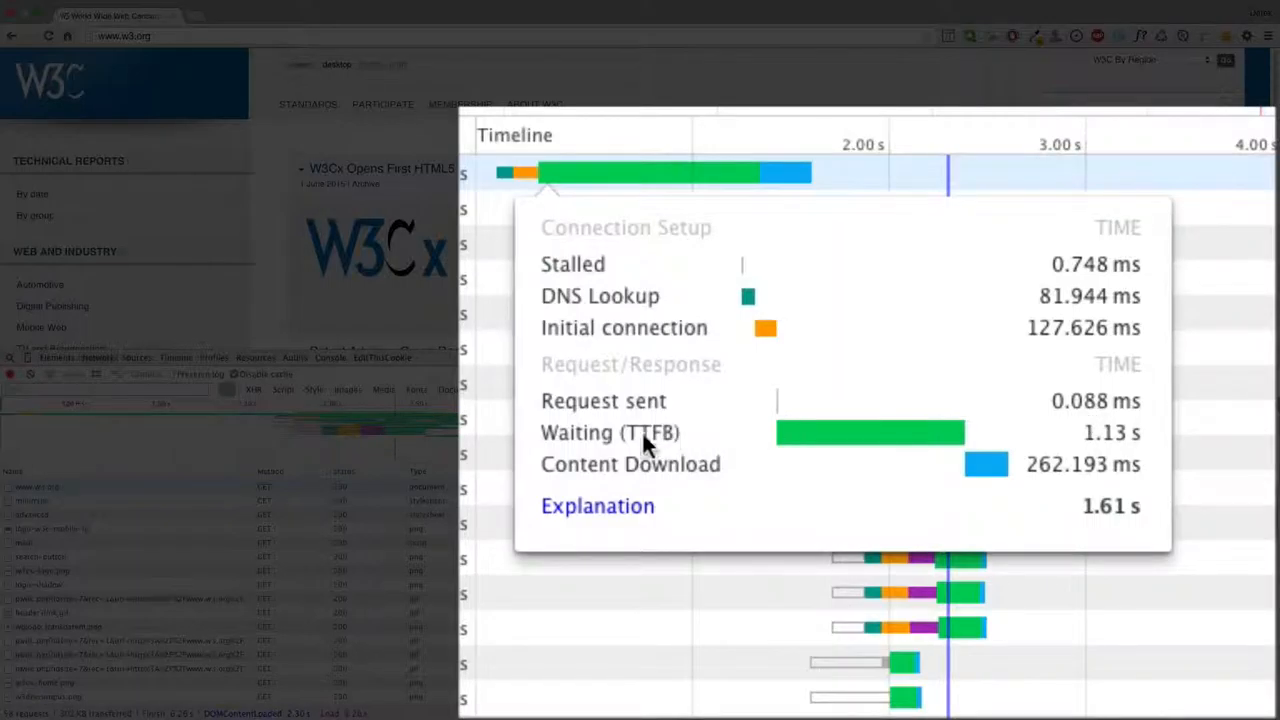
pyautogui.moveTo(638, 415)
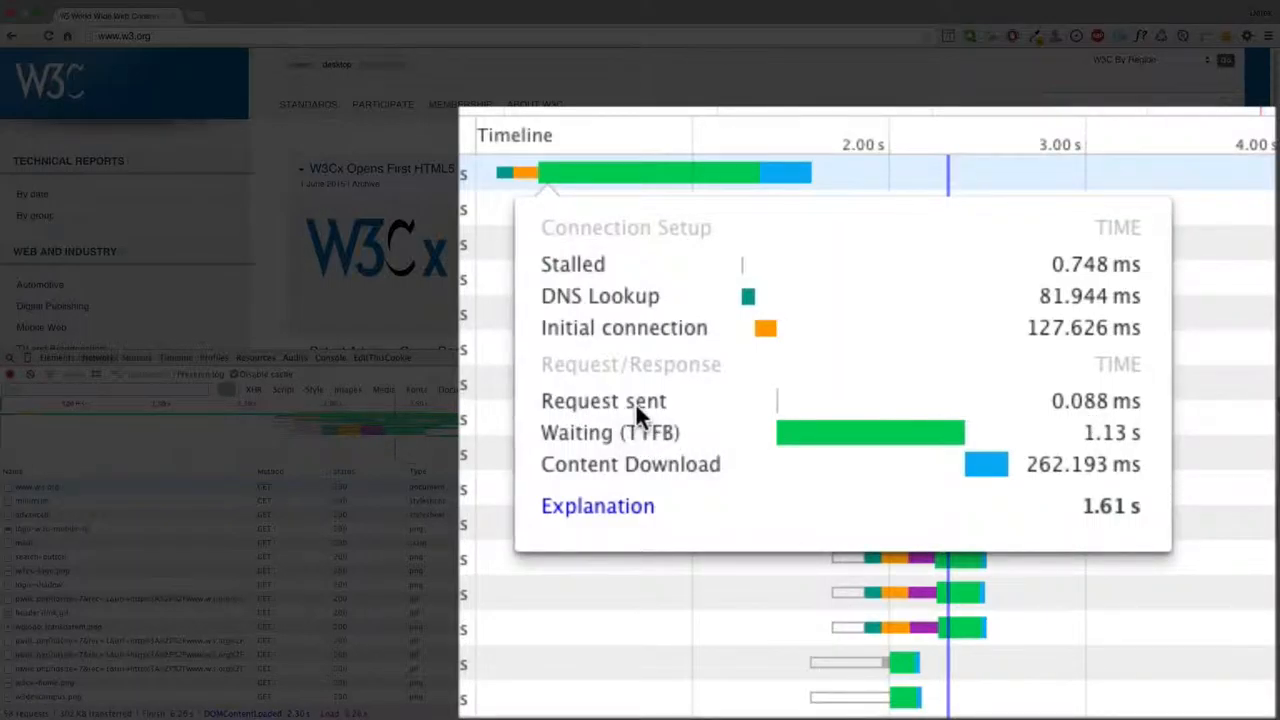
pyautogui.moveTo(1035, 500)
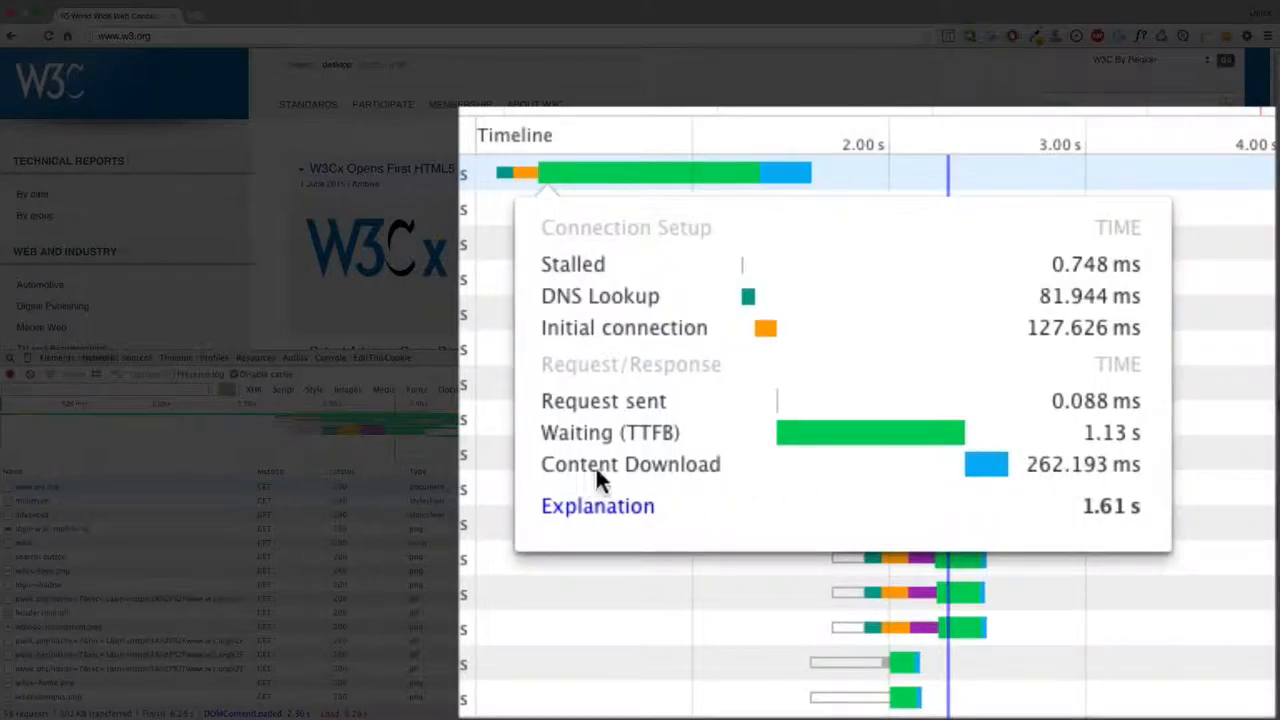
pyautogui.moveTo(752, 442)
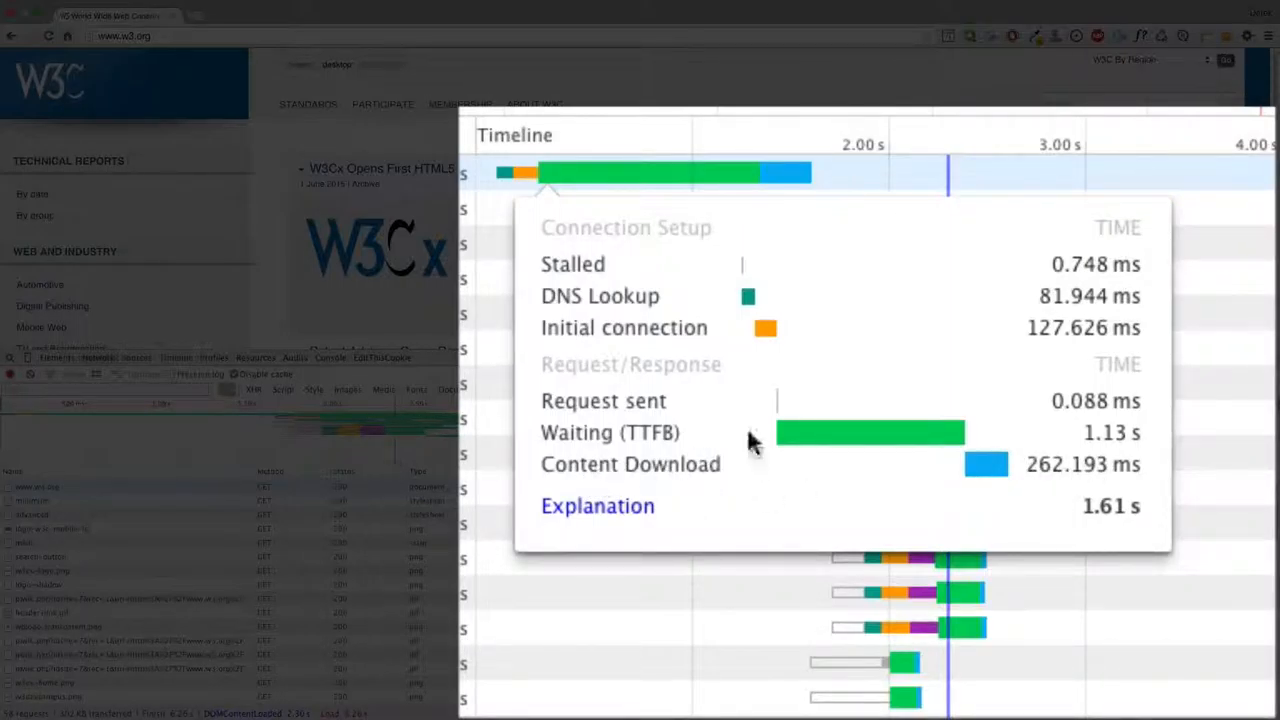
pyautogui.moveTo(827, 395)
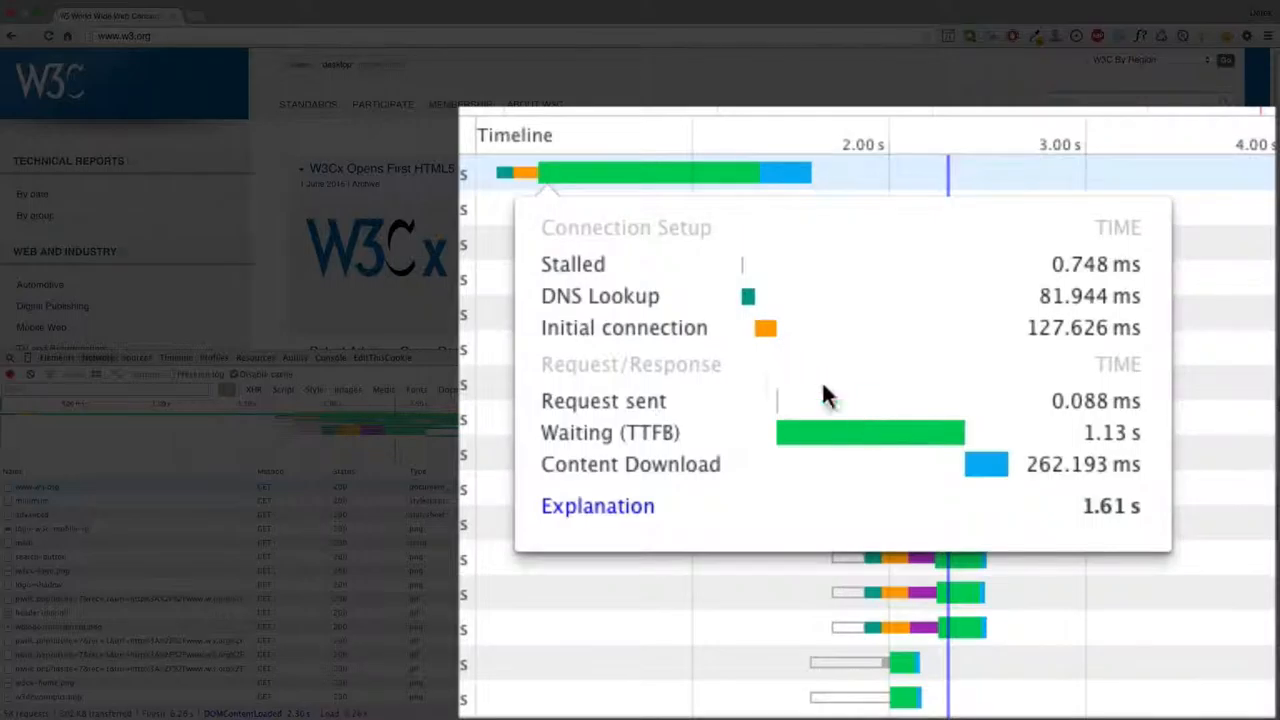
pyautogui.moveTo(918, 440)
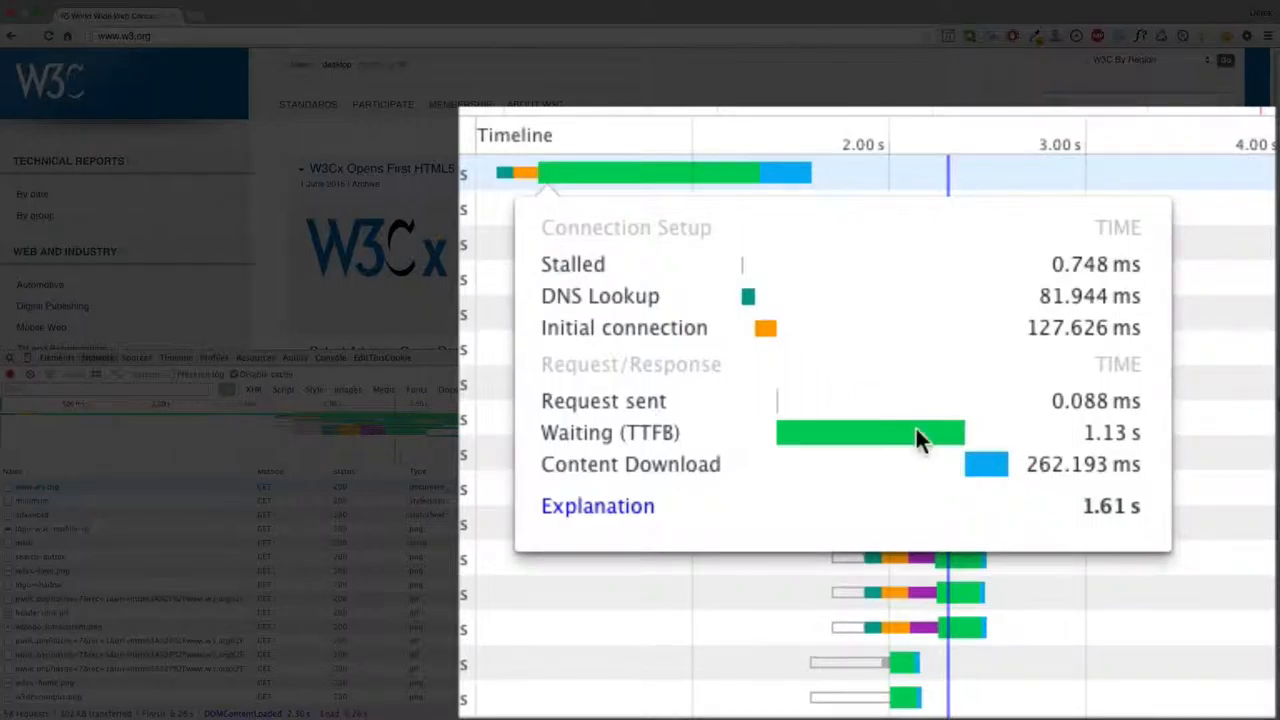
pyautogui.moveTo(790, 440)
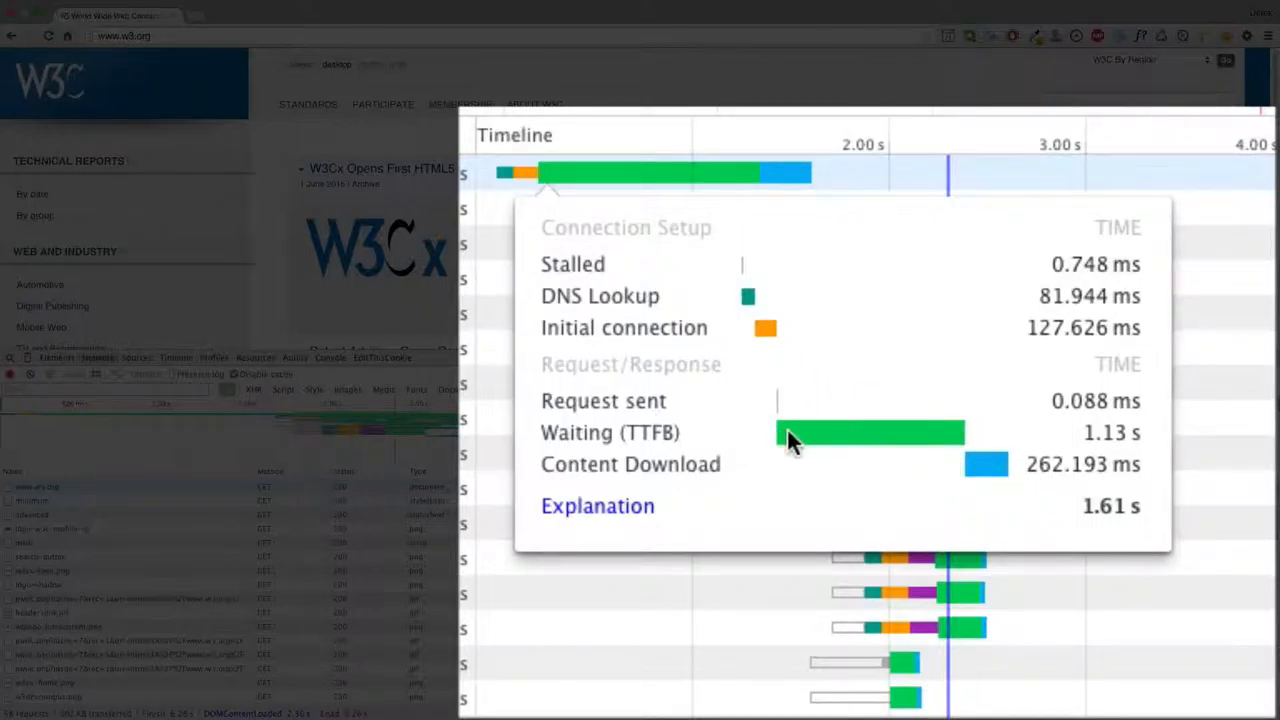
pyautogui.moveTo(825, 450)
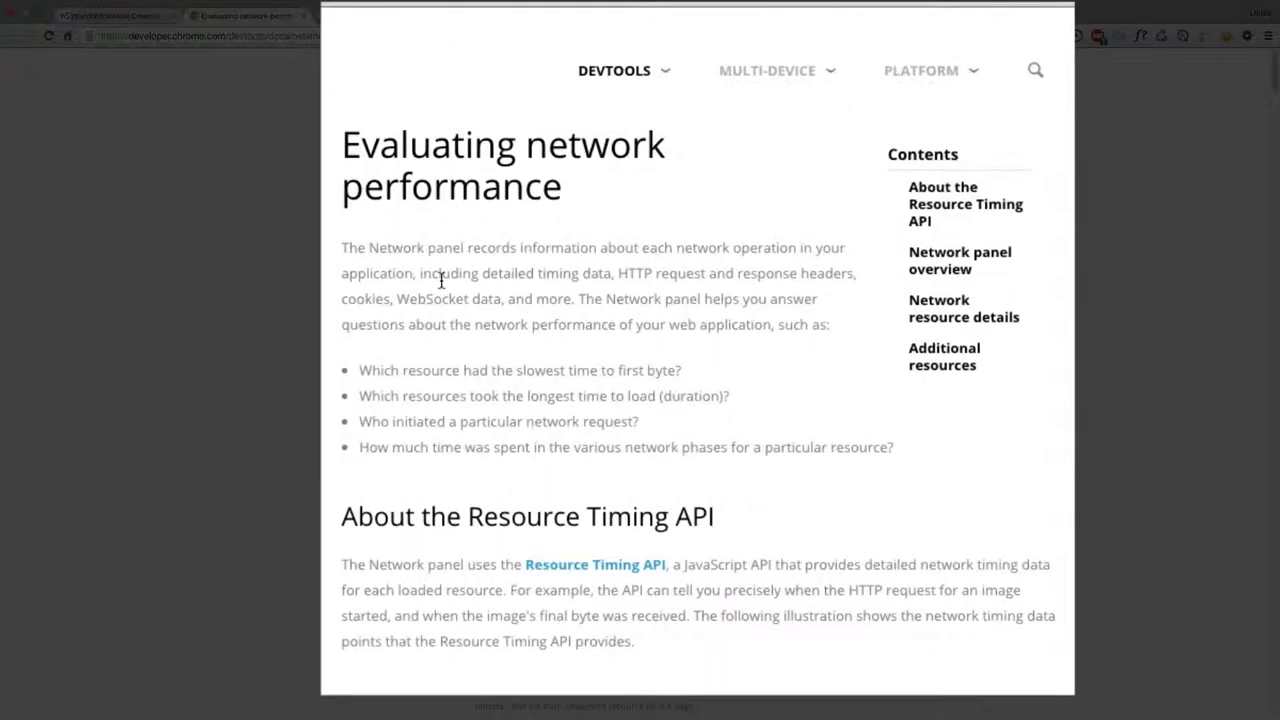
pyautogui.moveTo(583, 516)
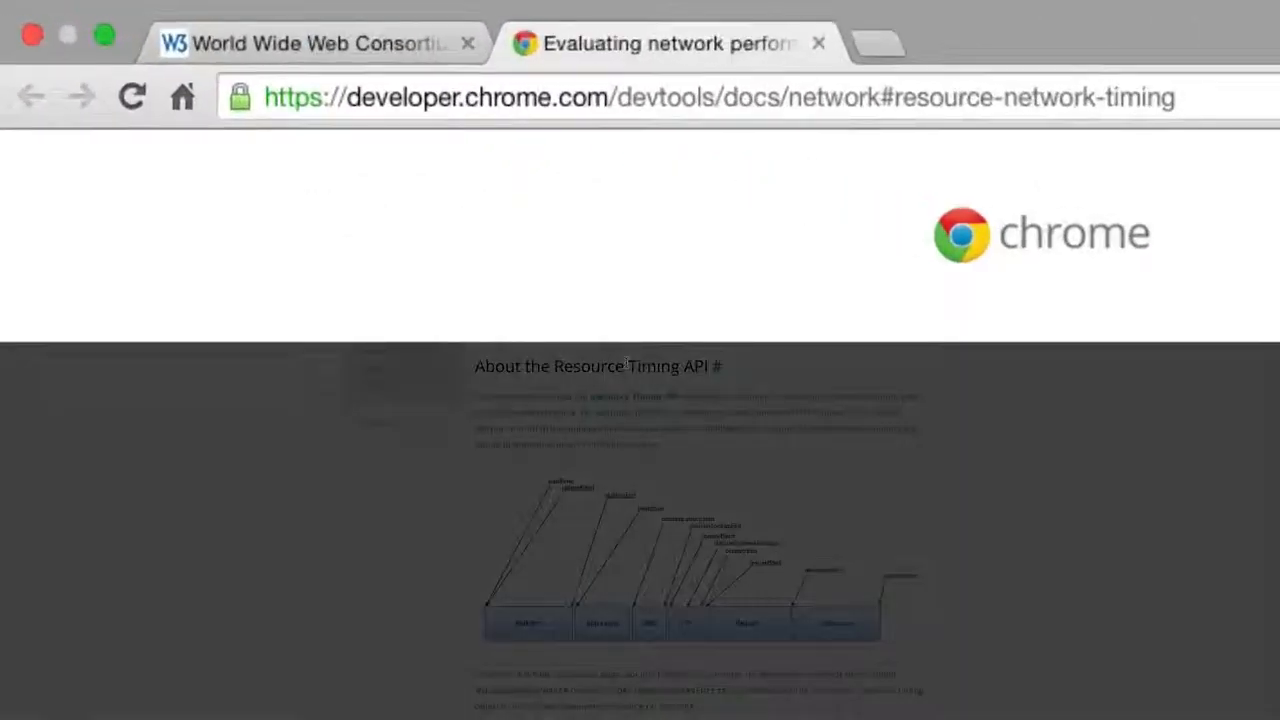
pyautogui.click(300, 42)
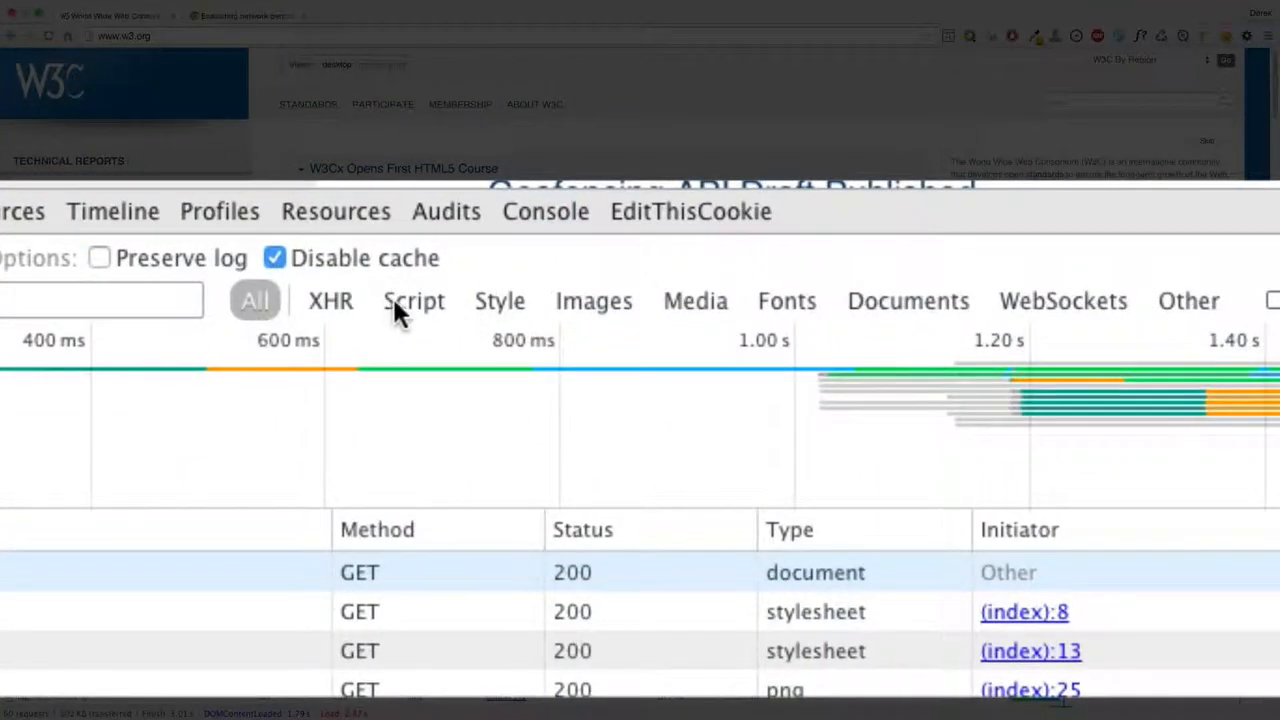
pyautogui.moveTo(692, 325)
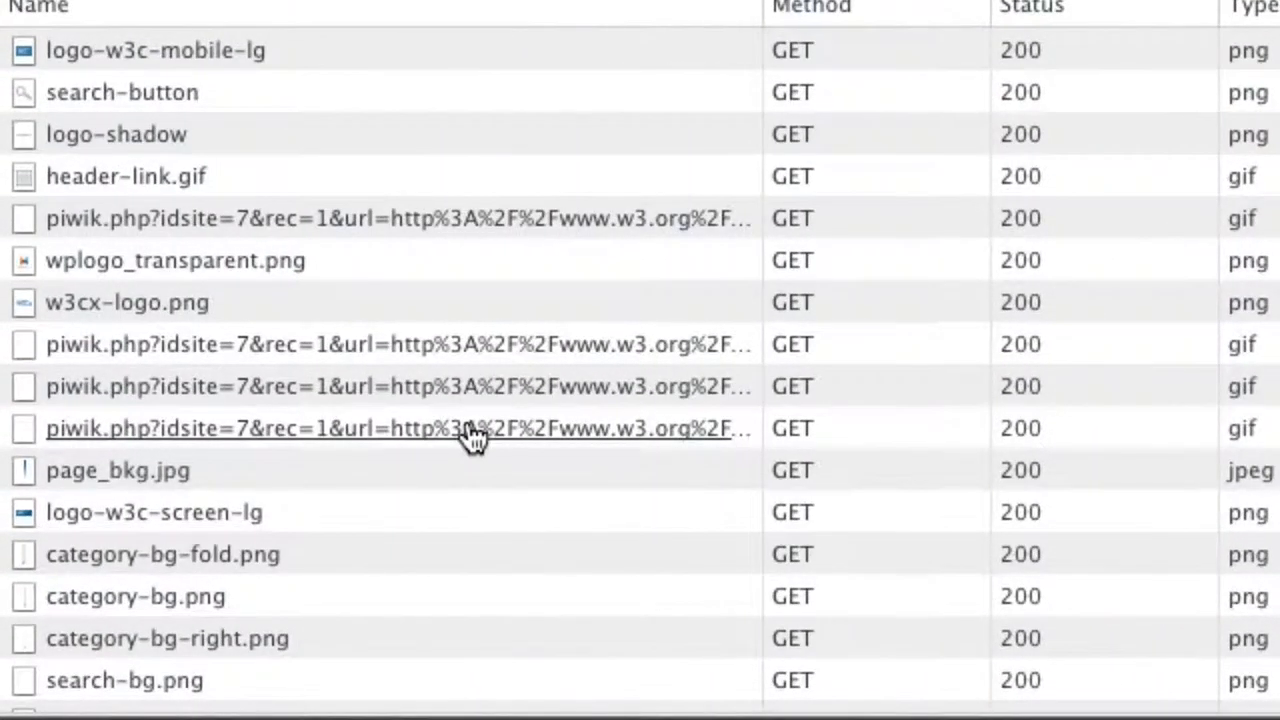
pyautogui.moveTo(470, 438)
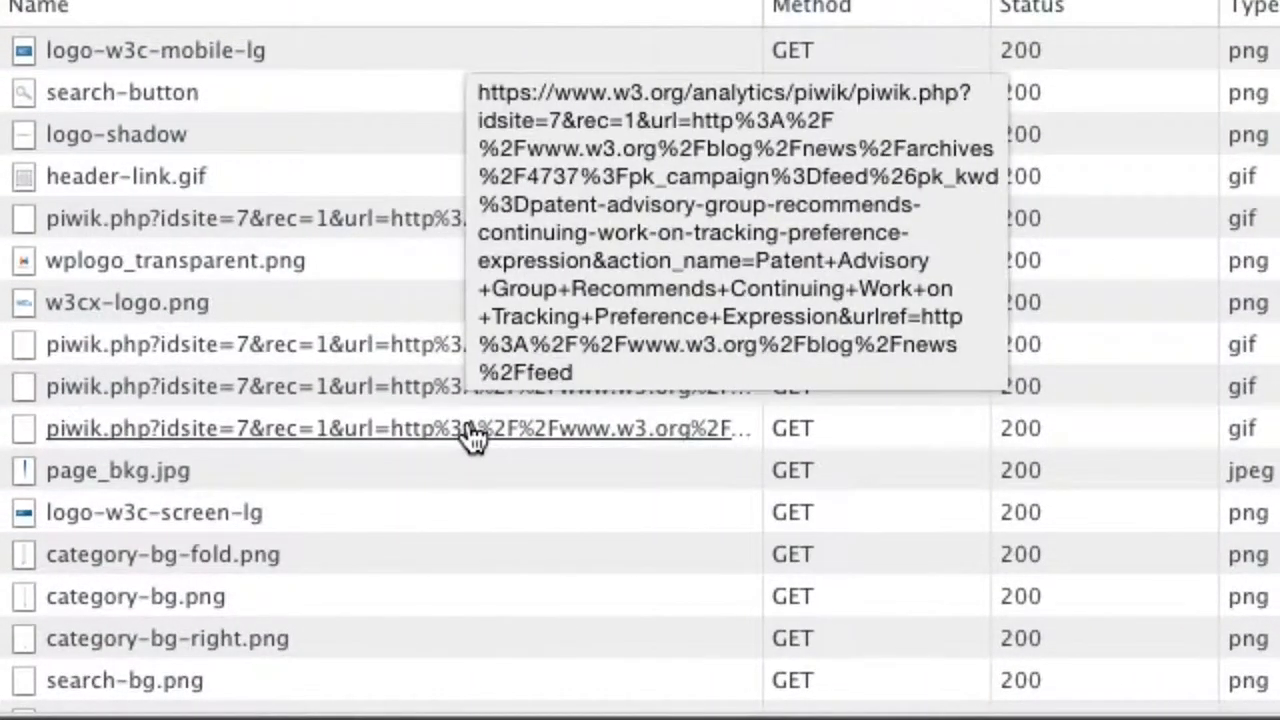